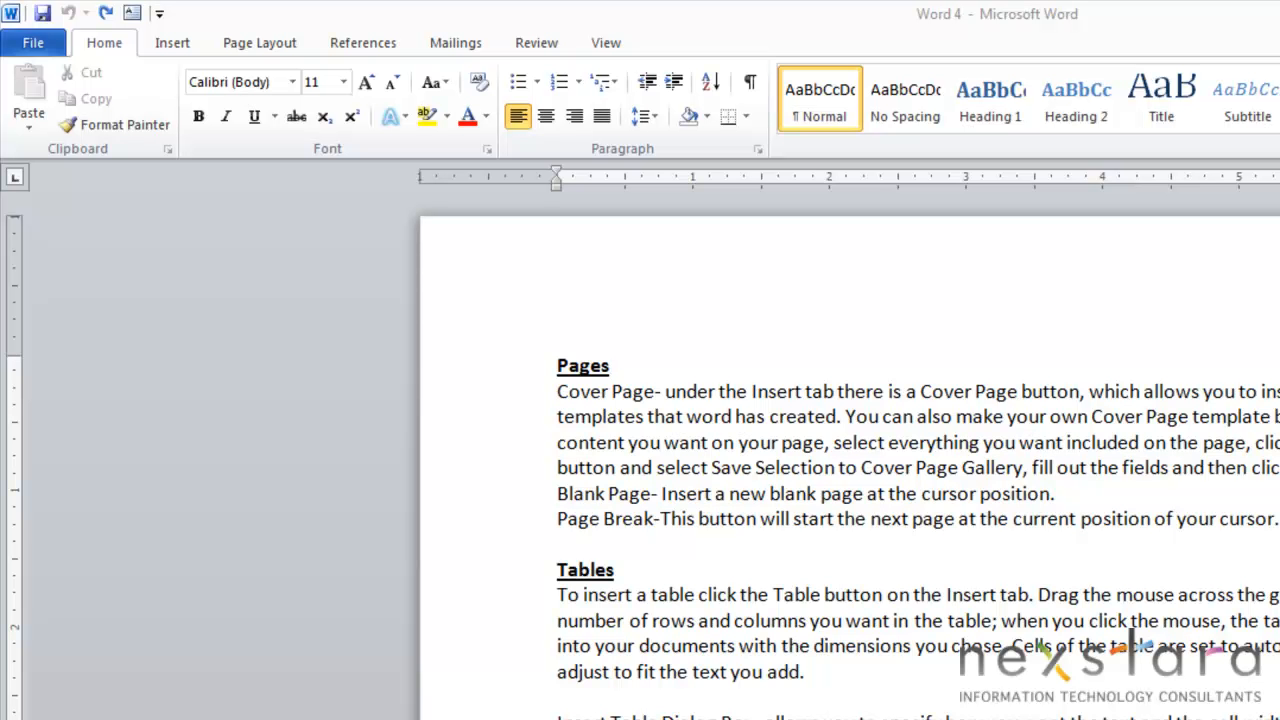
pyautogui.moveTo(155, 52)
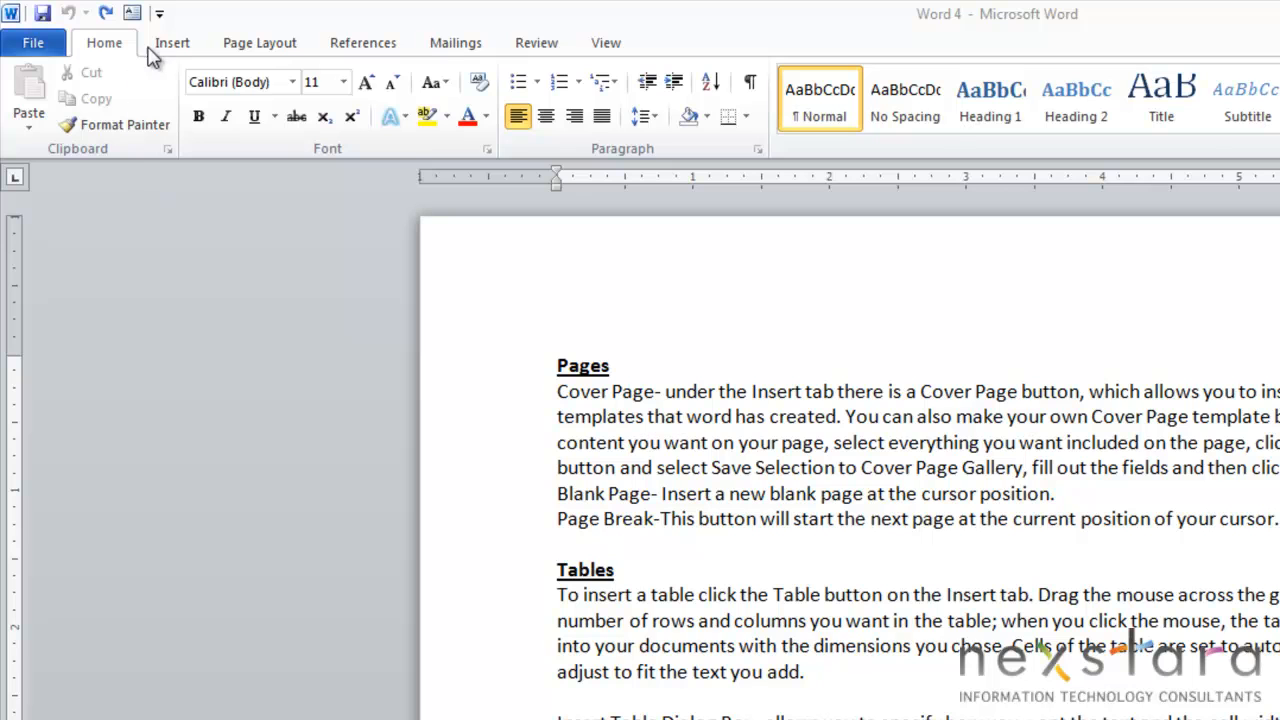
# Switch the ribbon to the Insert tab to show the page, table and illustration commands
pyautogui.click(171, 42)
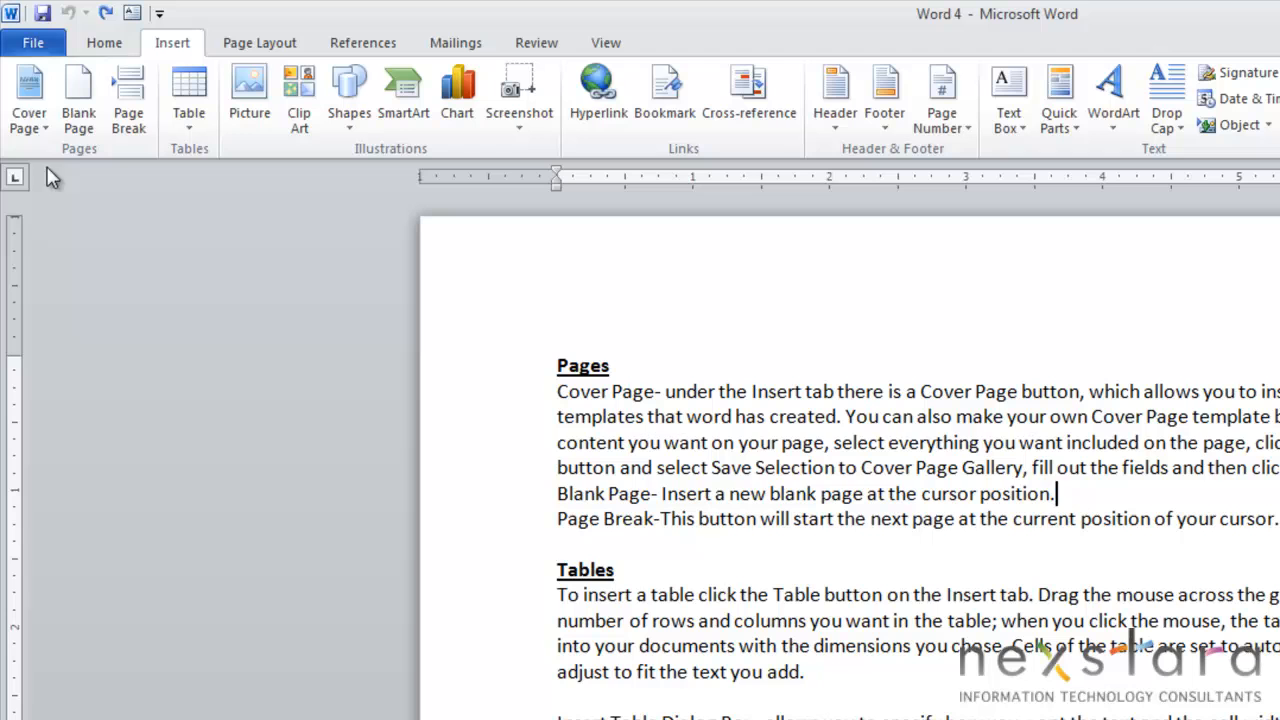
pyautogui.moveTo(29, 100)
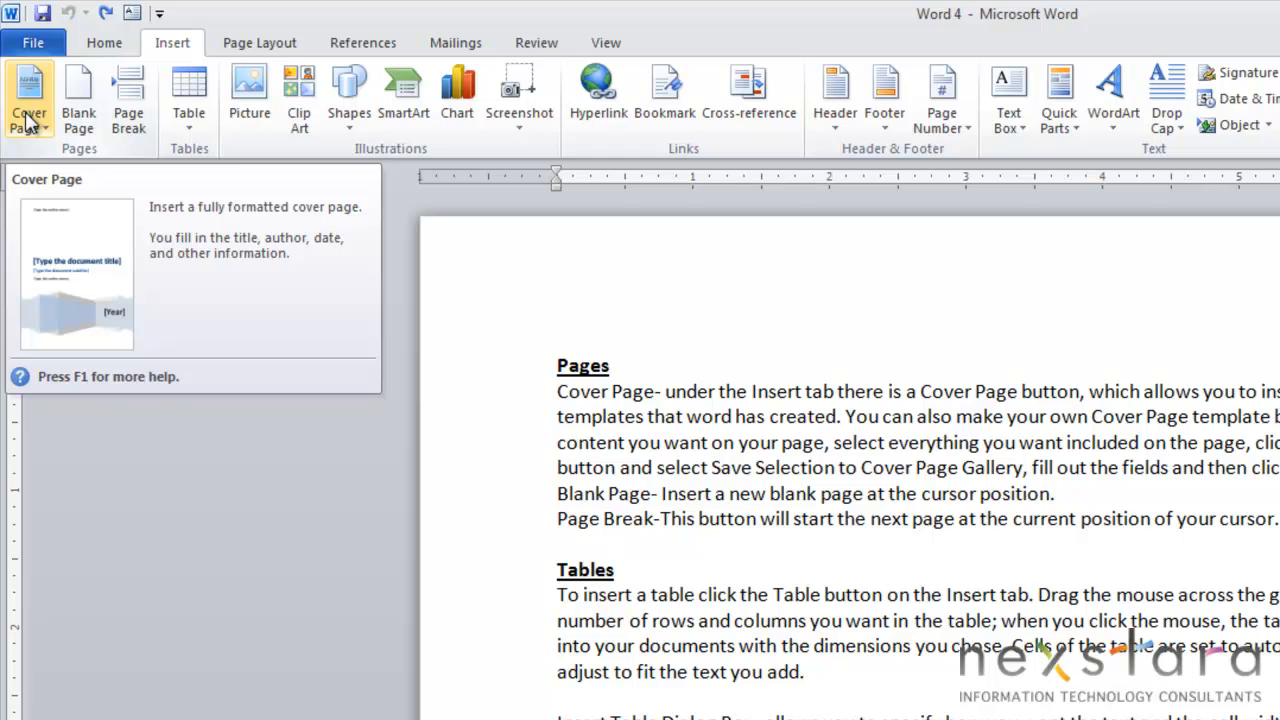
pyautogui.click(1055, 493)
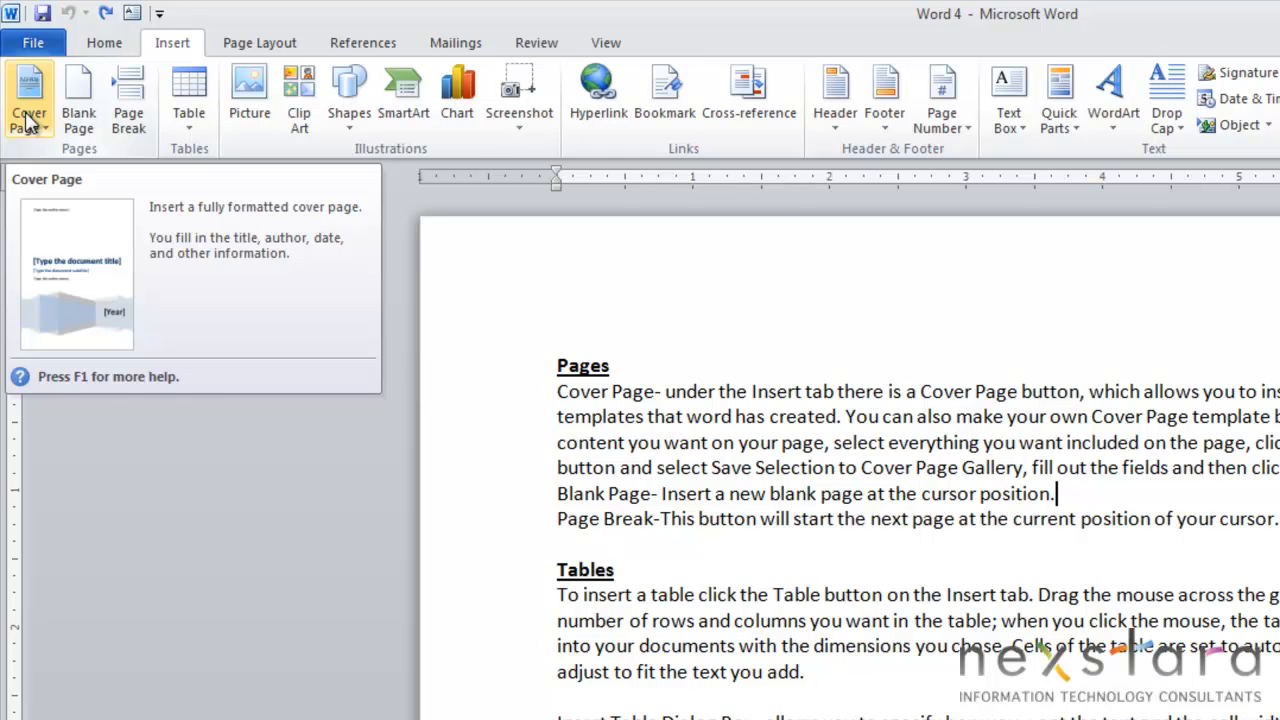
pyautogui.click(29, 95)
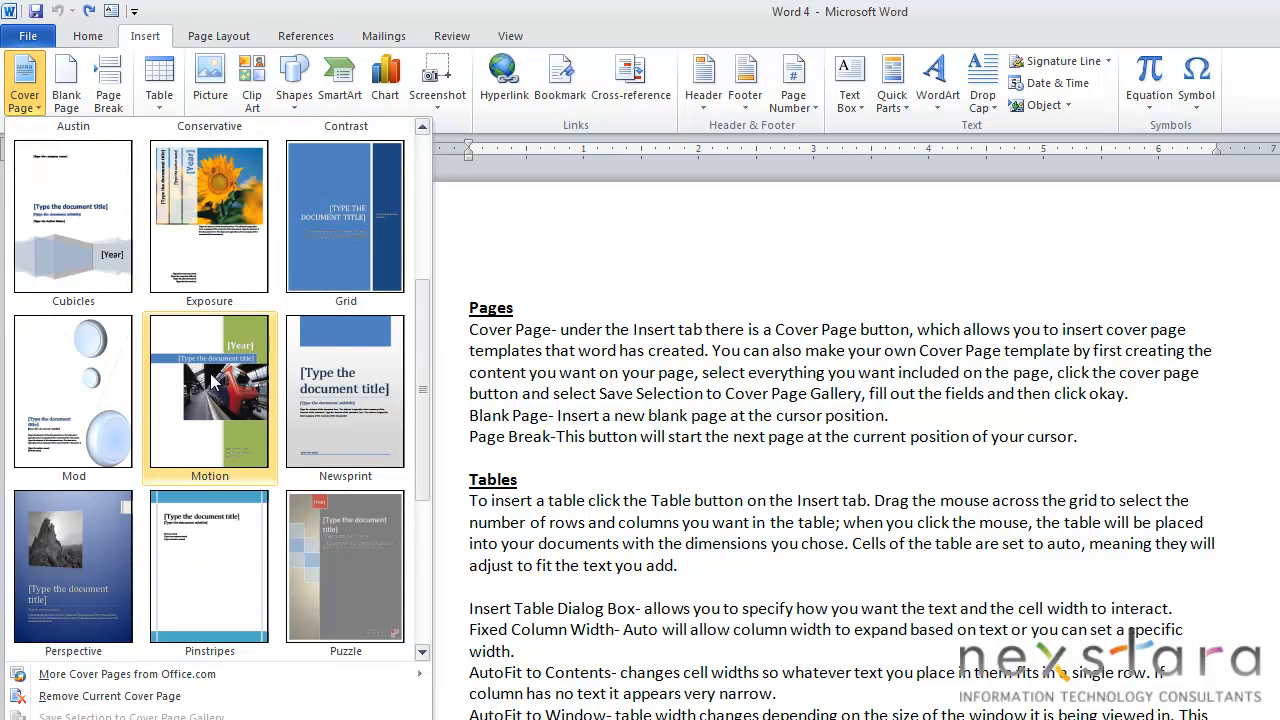
pyautogui.moveTo(209, 390)
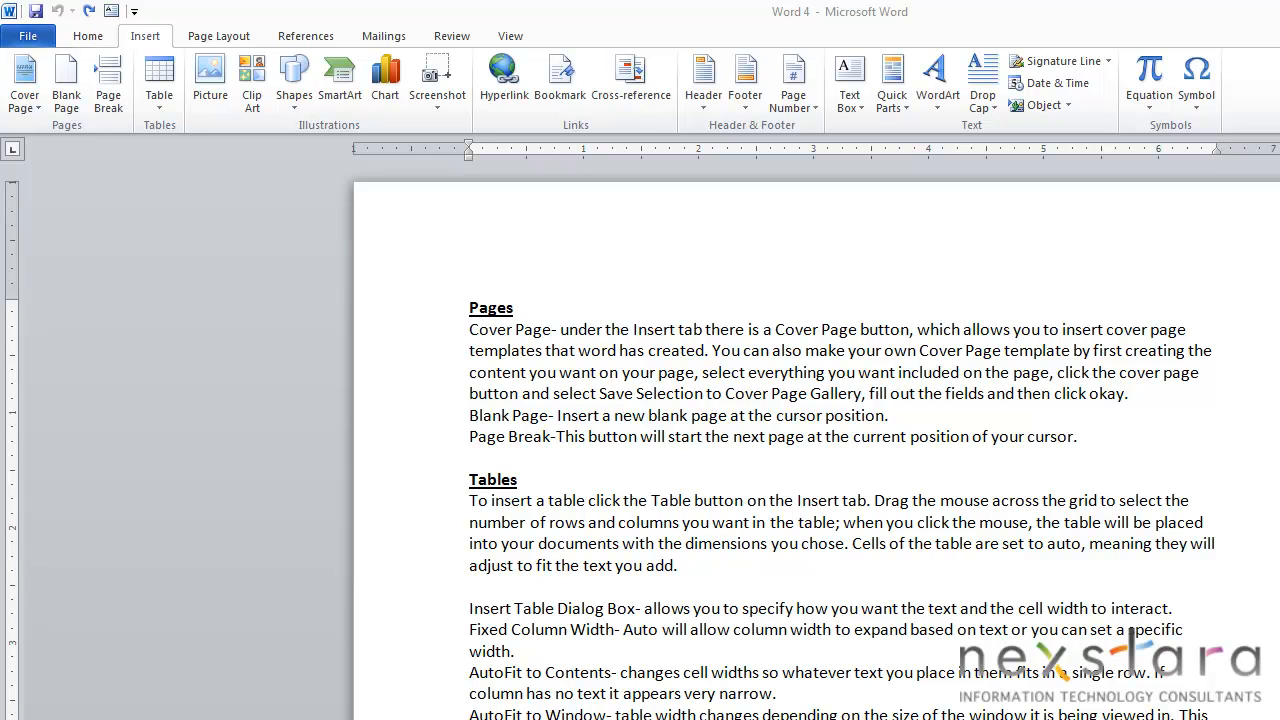
# Select the Pages heading through the Blank Page line and save it as the 'Pages' cover page
pyautogui.click(888, 415)
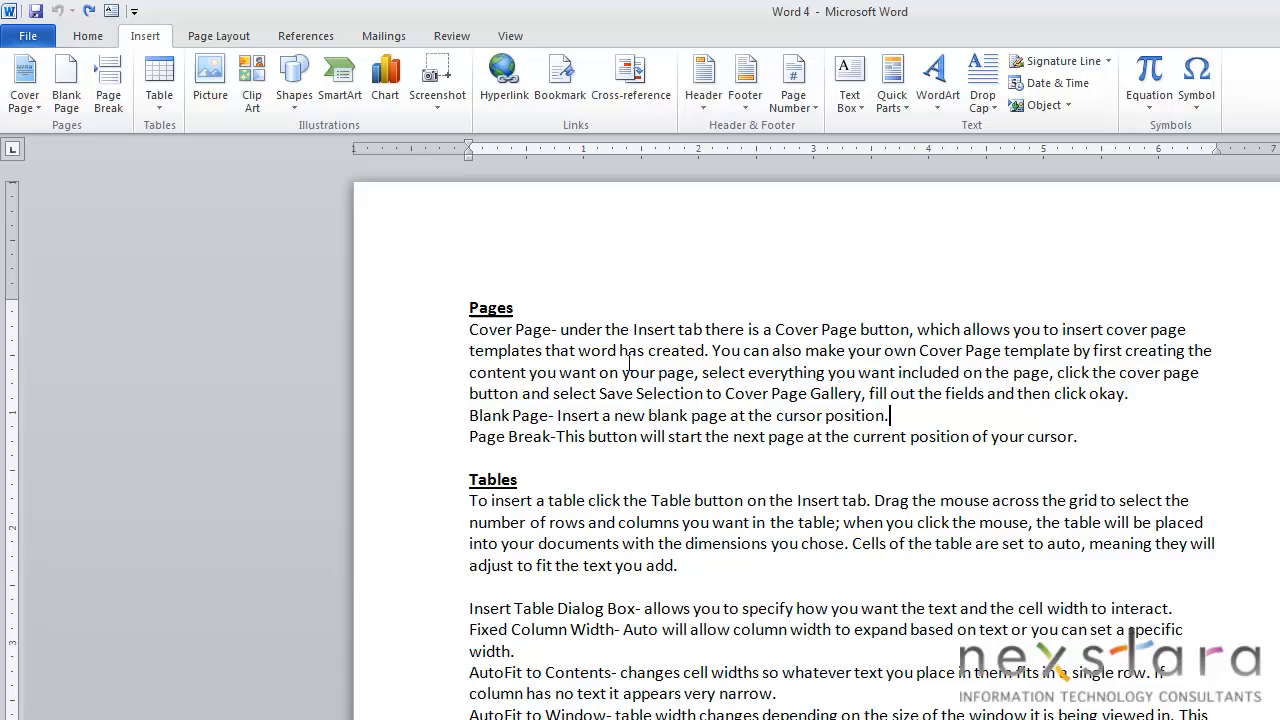
pyautogui.moveTo(469, 329); pyautogui.dragTo(888, 415)
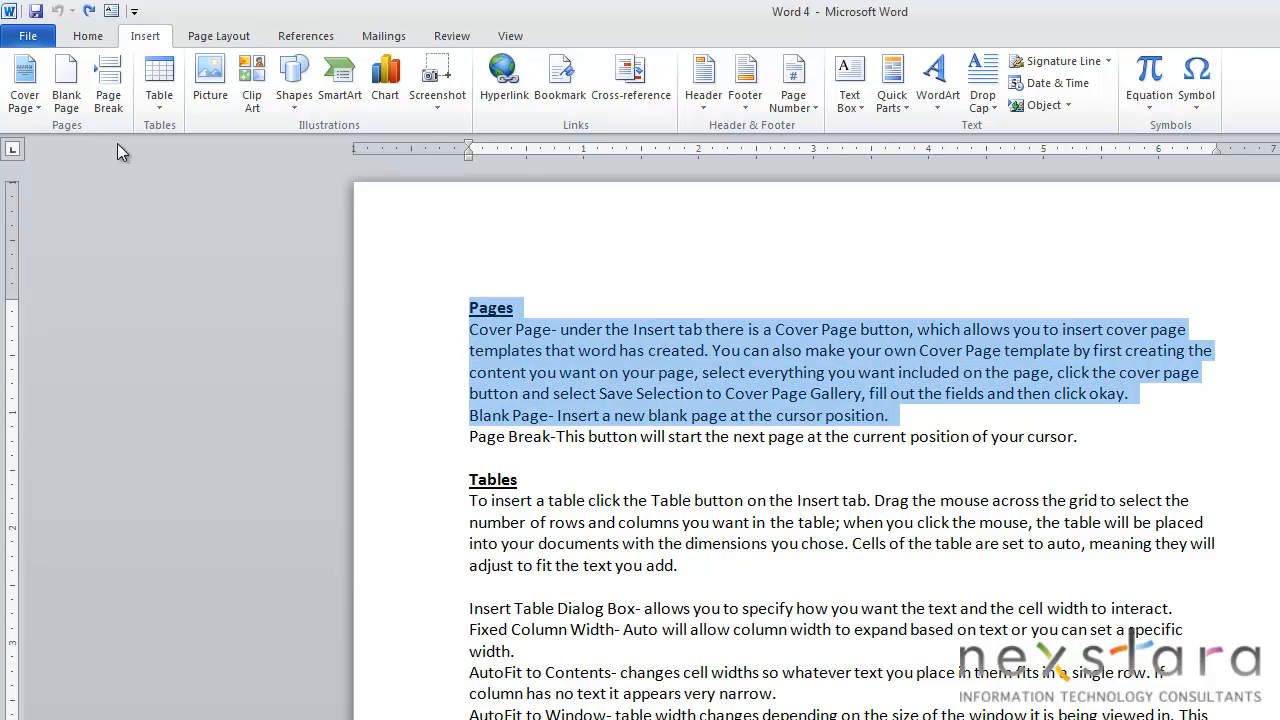
pyautogui.click(24, 80)
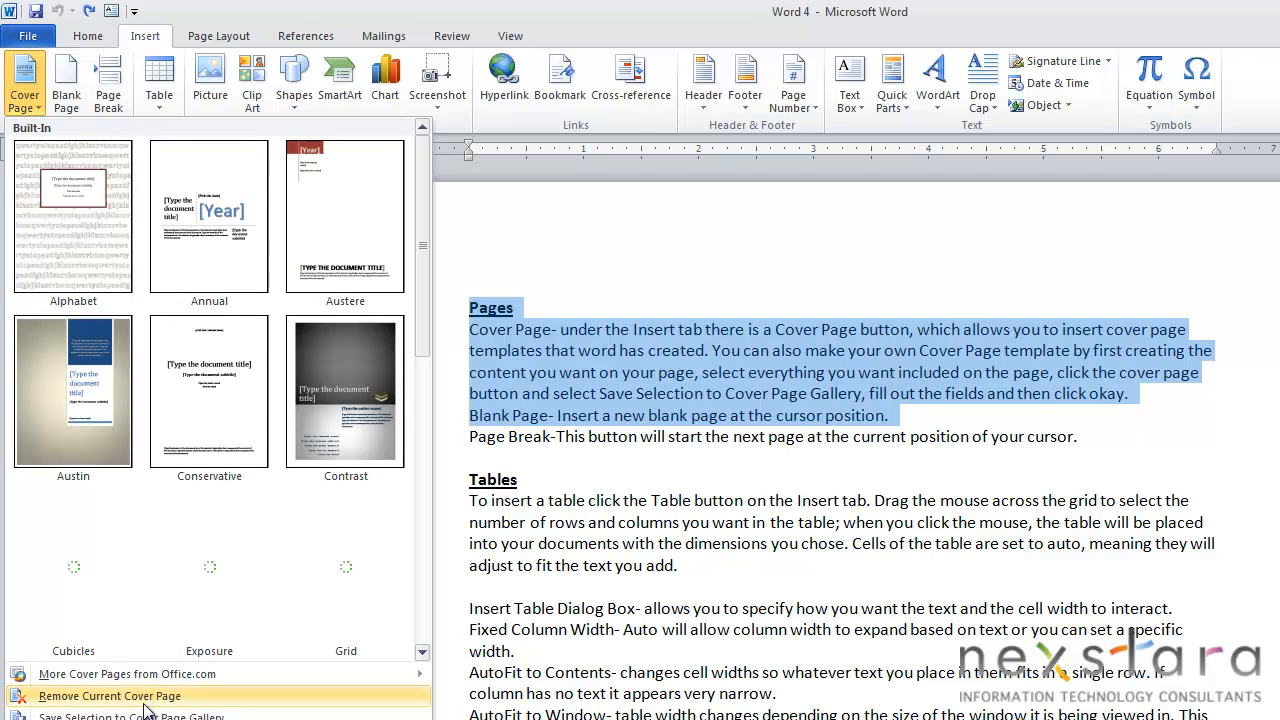
pyautogui.click(131, 716)
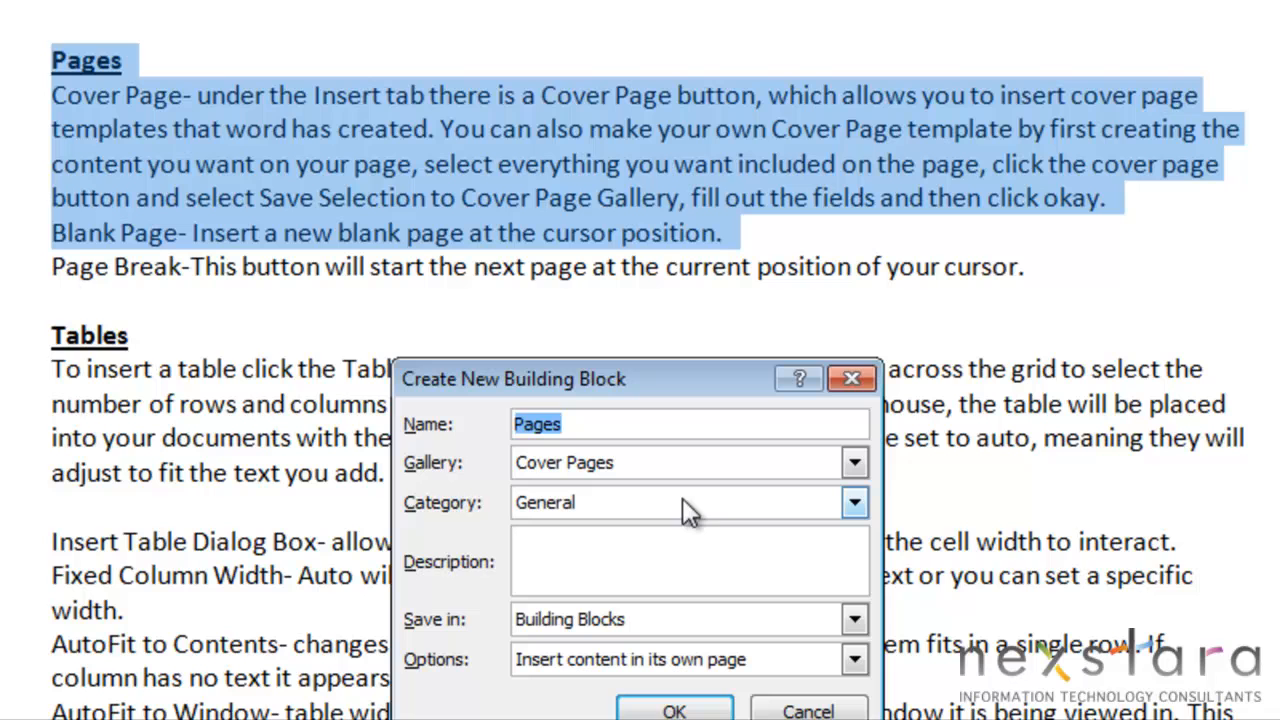
pyautogui.moveTo(755, 515)
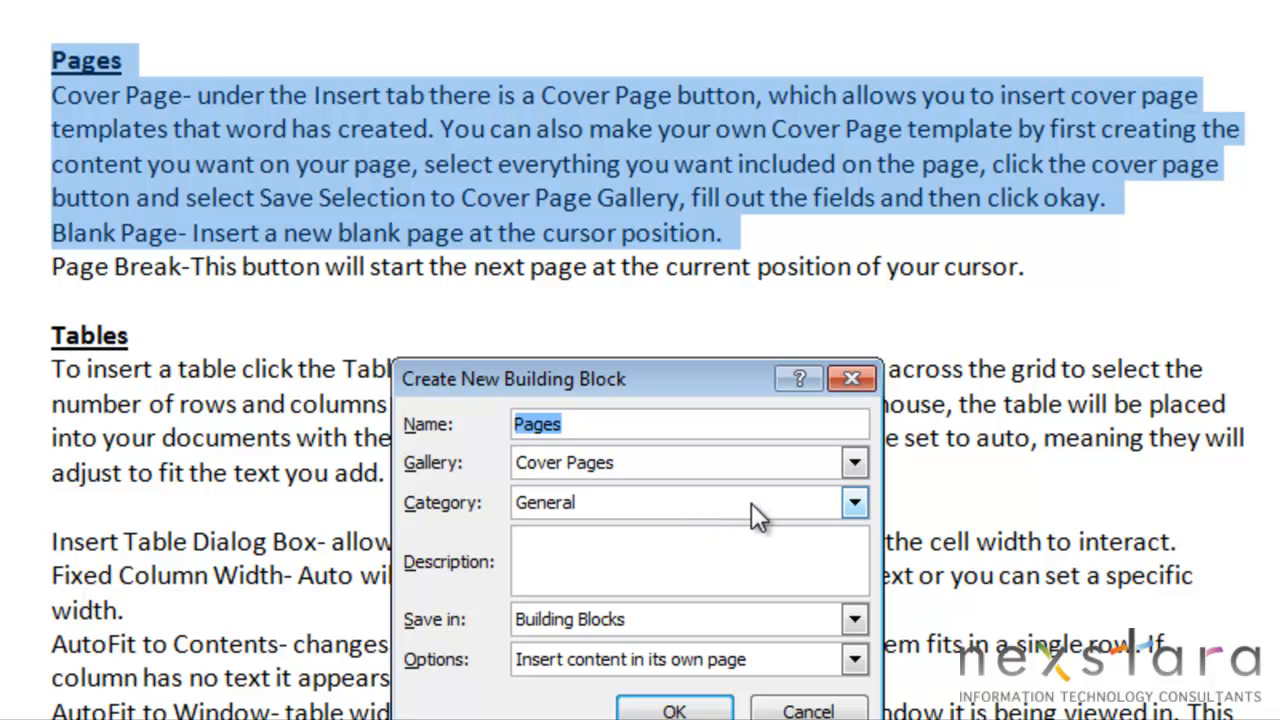
pyautogui.moveTo(725, 675)
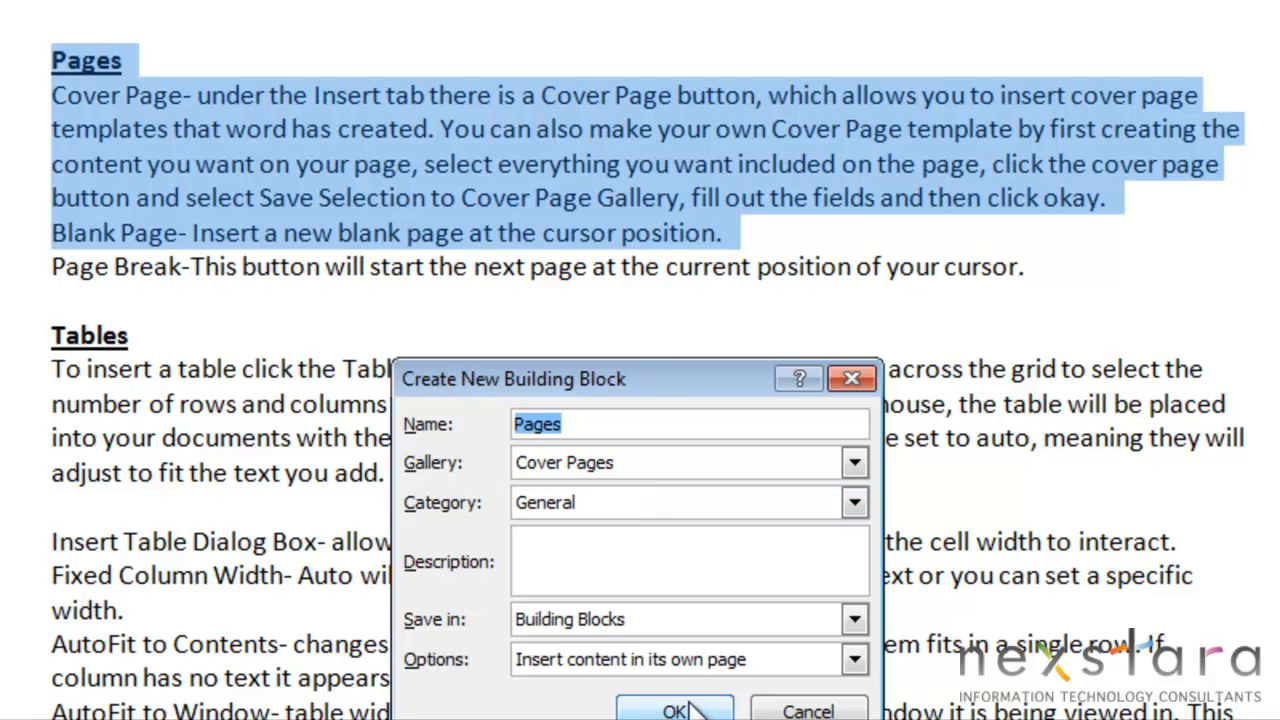
pyautogui.click(674, 710)
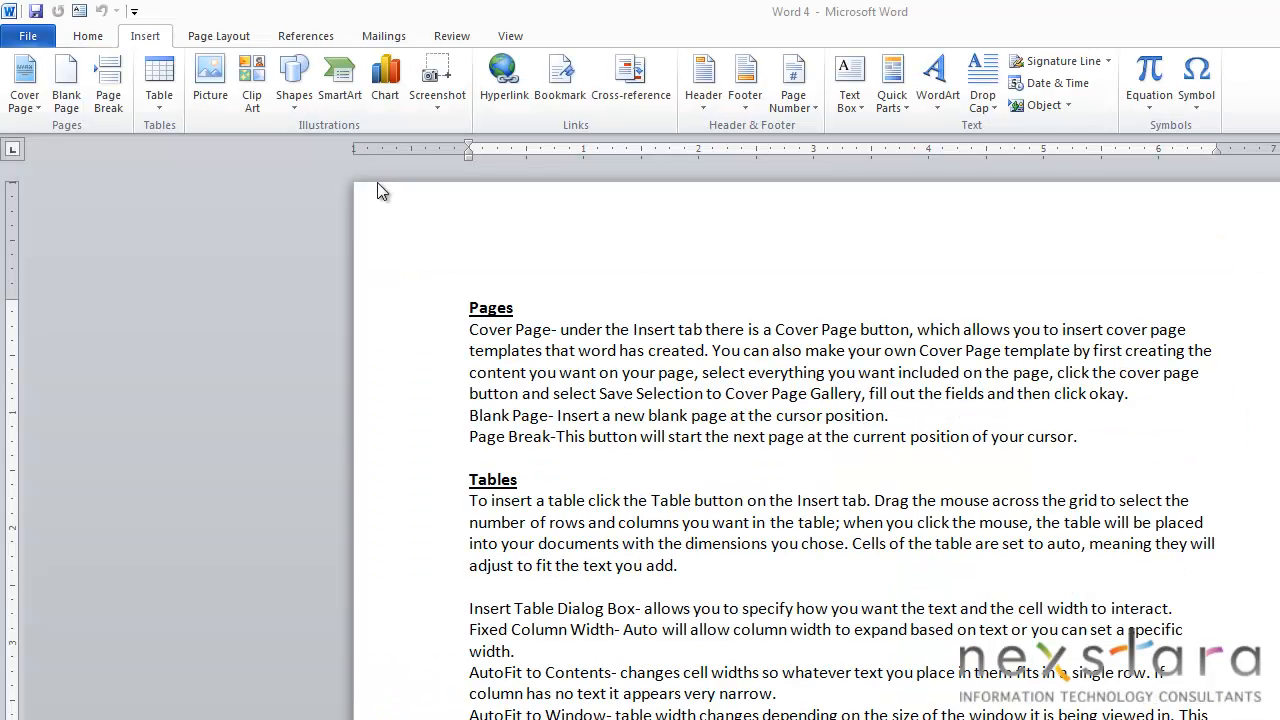
# Reopen the Cover Page gallery and scroll down to the General section showing 'Pages'
pyautogui.click(24, 82)
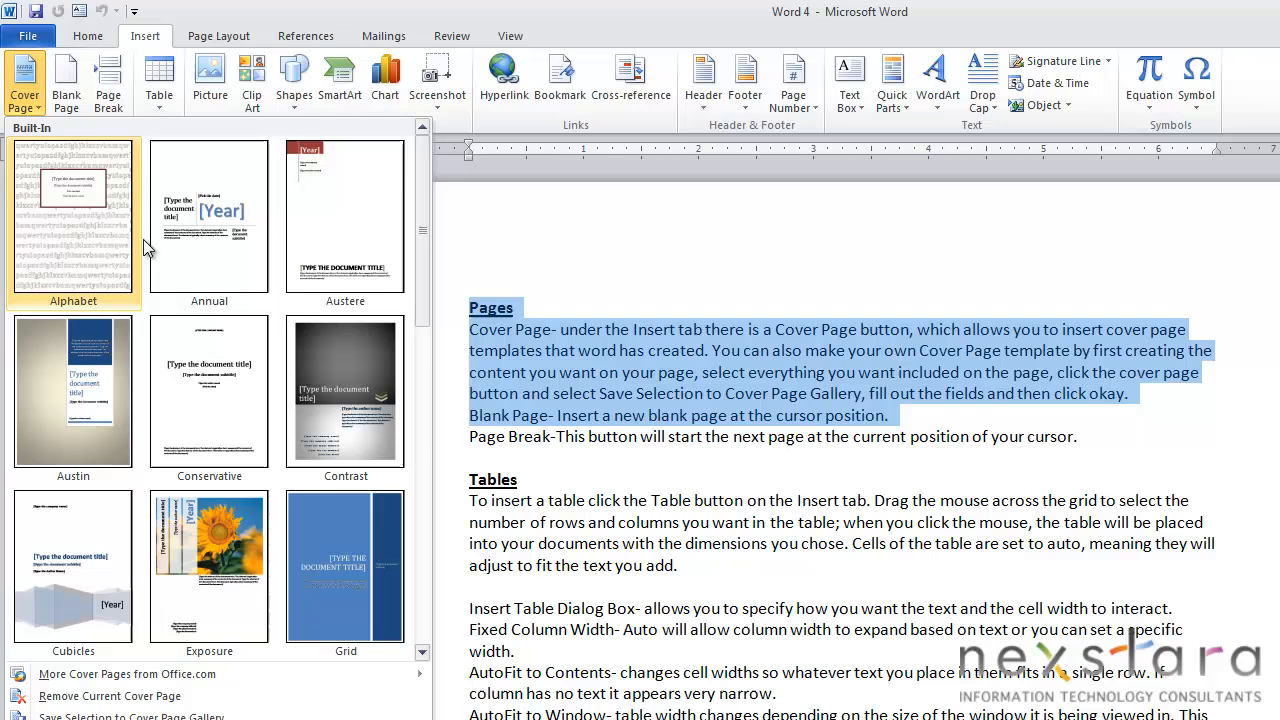
pyautogui.scroll(-3)
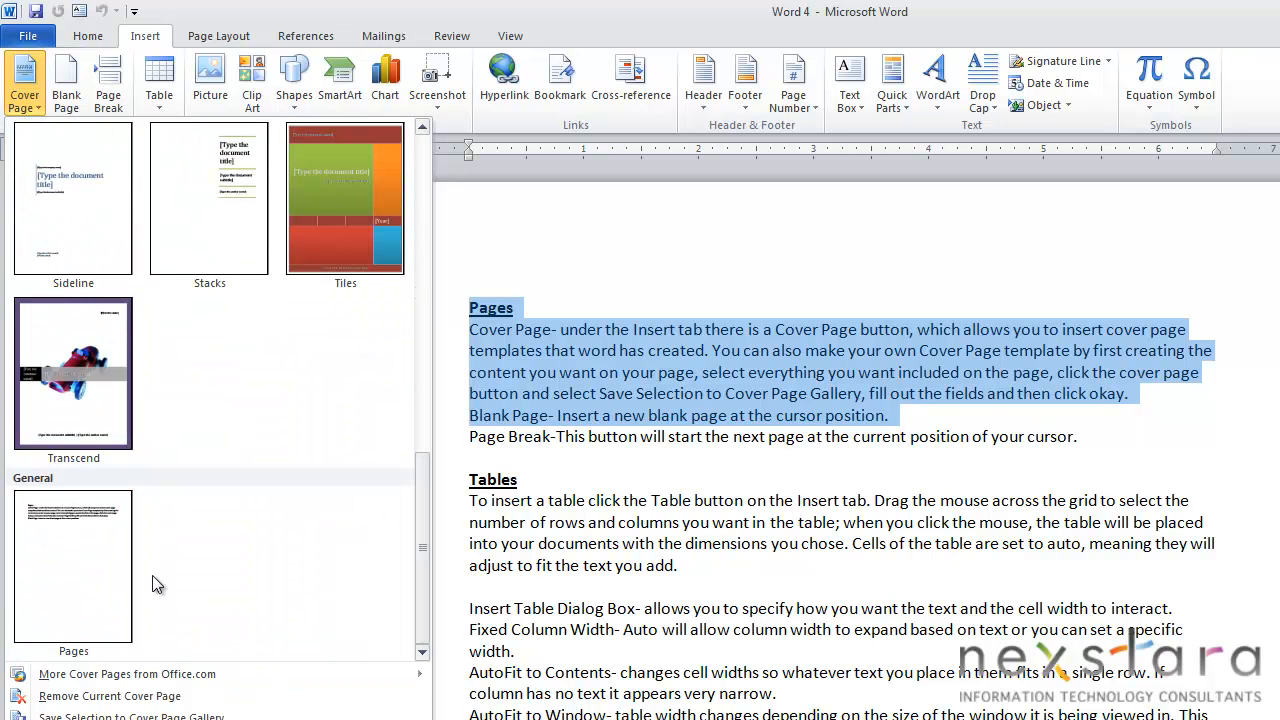
pyautogui.moveTo(100, 583)
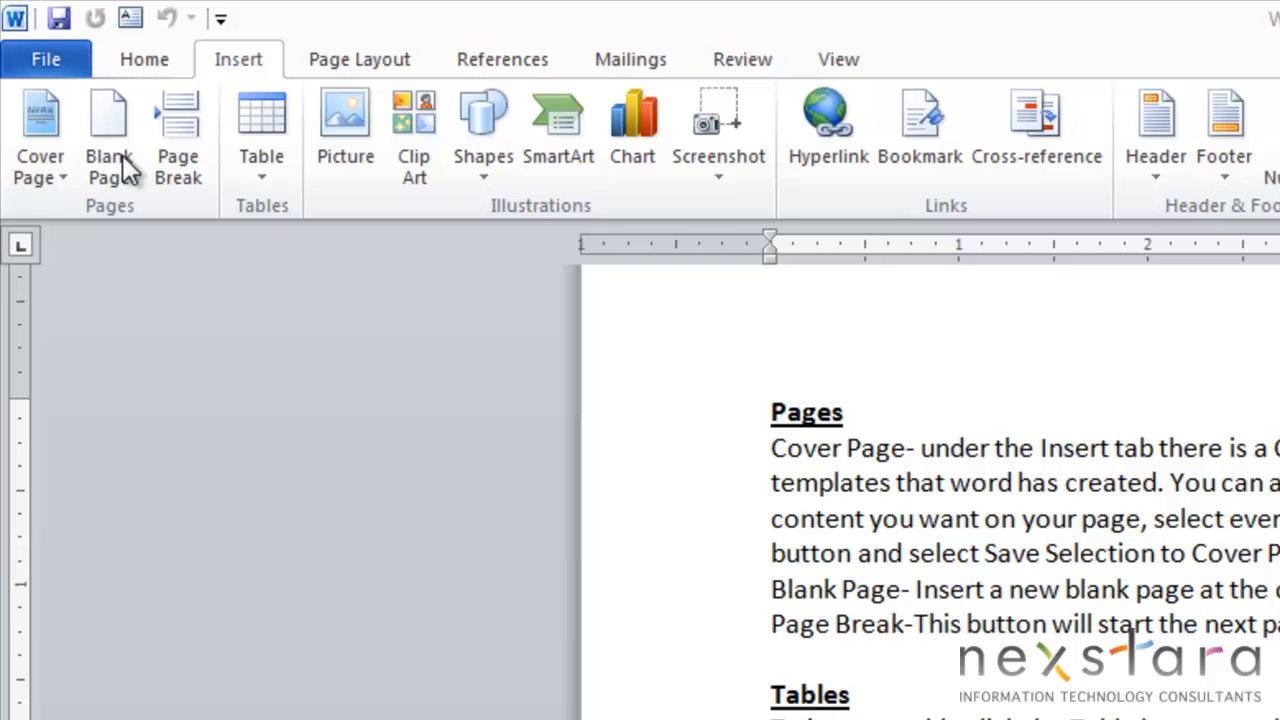
pyautogui.moveTo(120, 150)
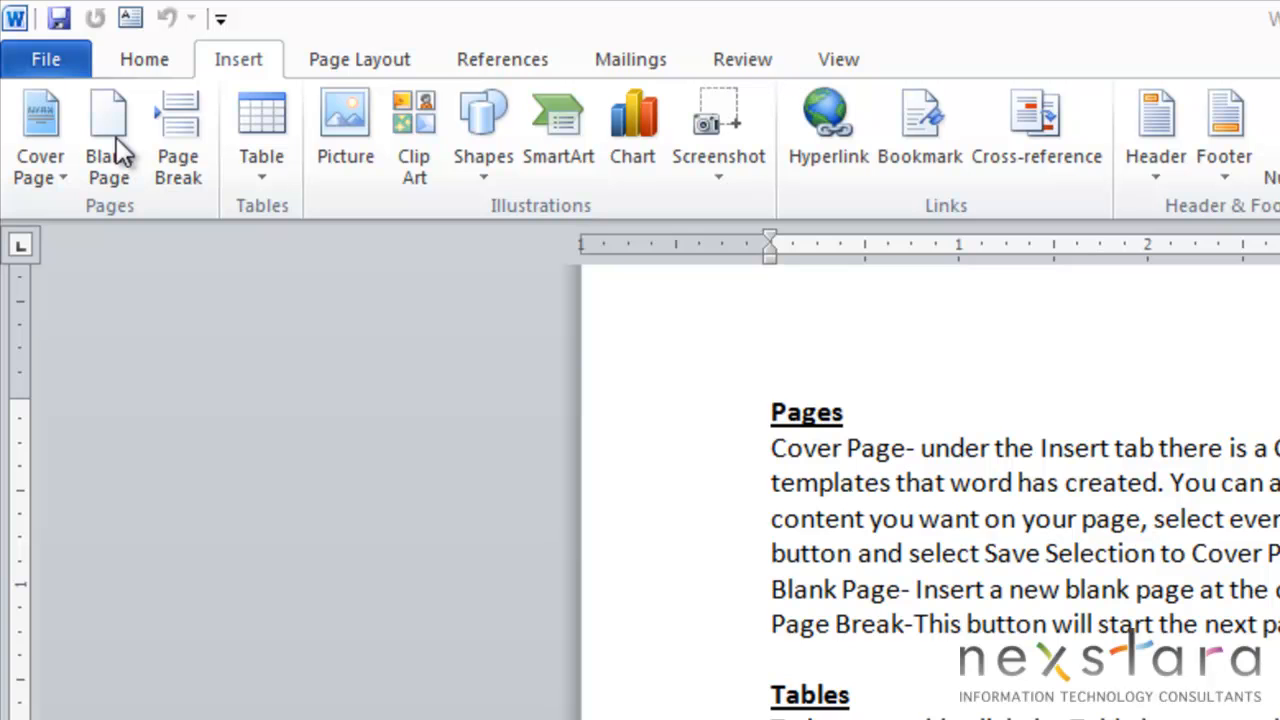
pyautogui.moveTo(400, 378)
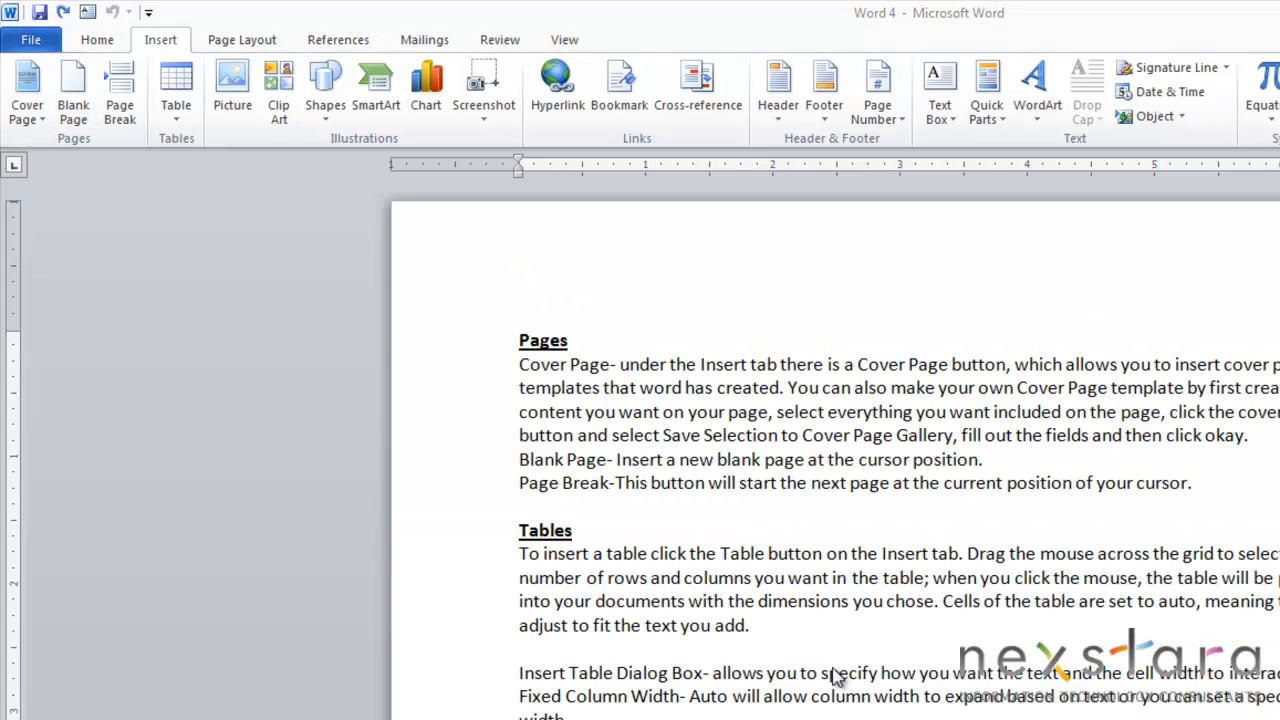
pyautogui.moveTo(122, 135)
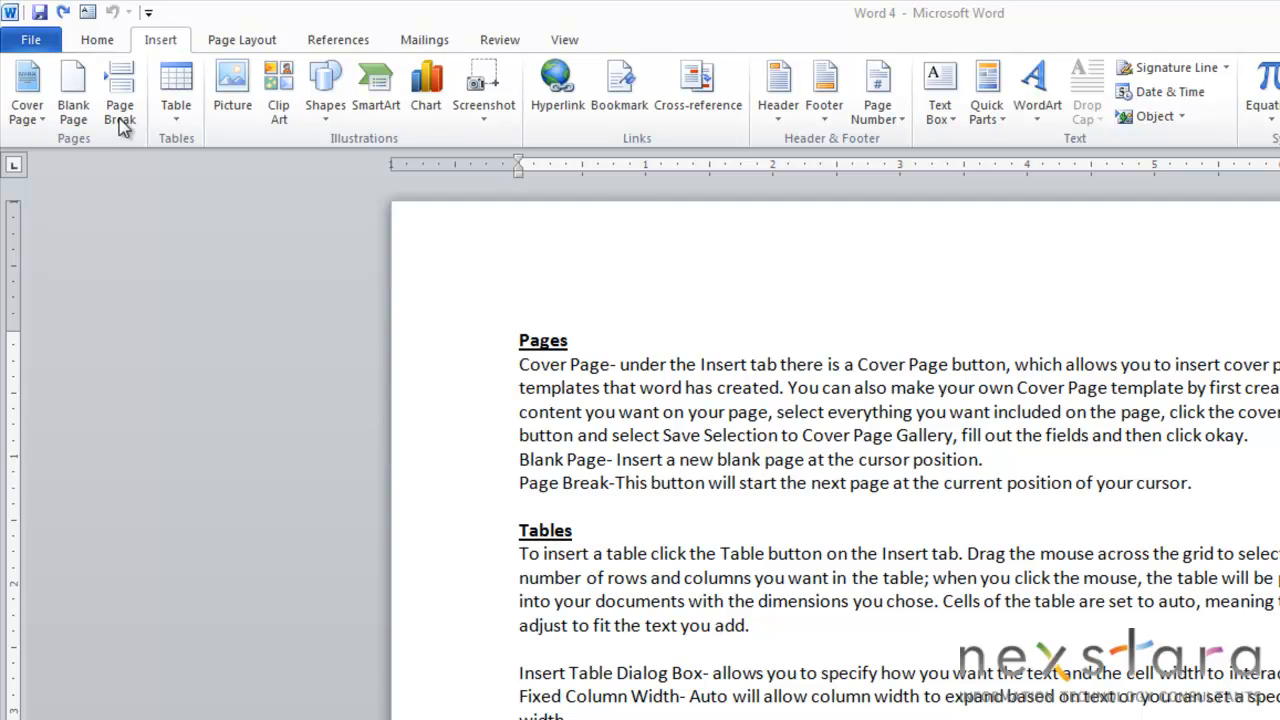
# Insert a page break before the Tables section
pyautogui.click(96, 39)
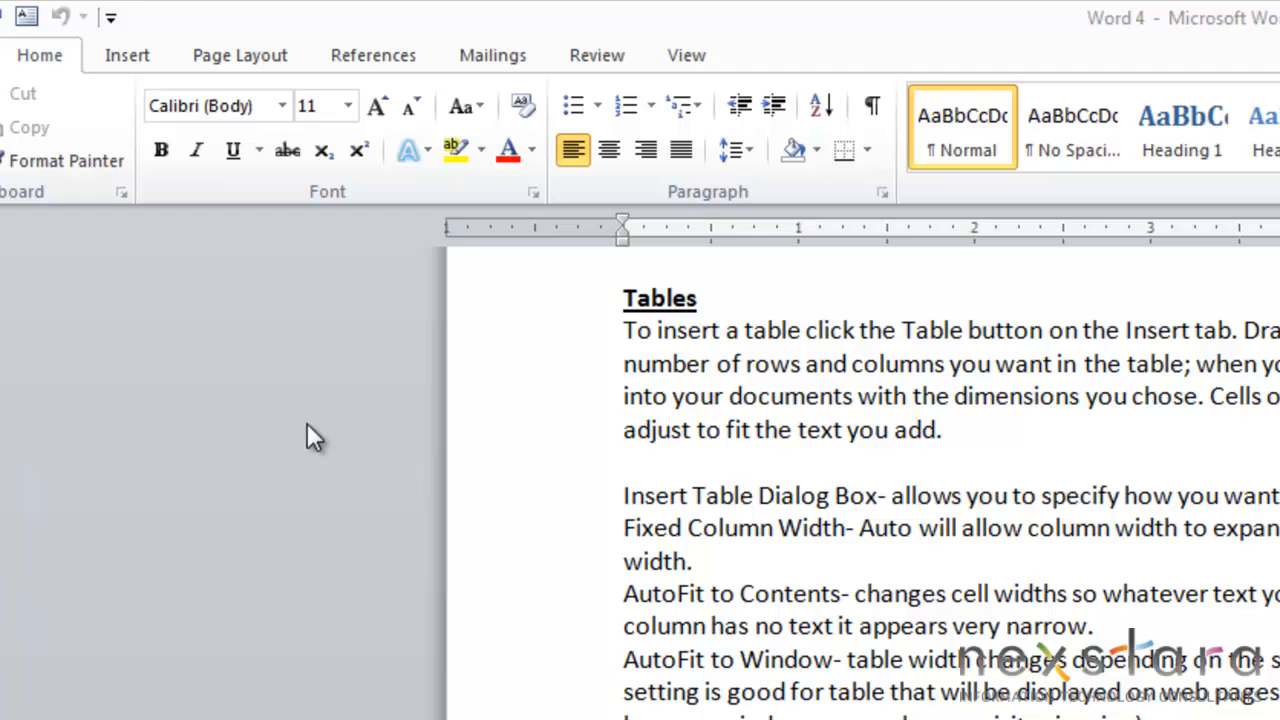
pyautogui.moveTo(240, 370)
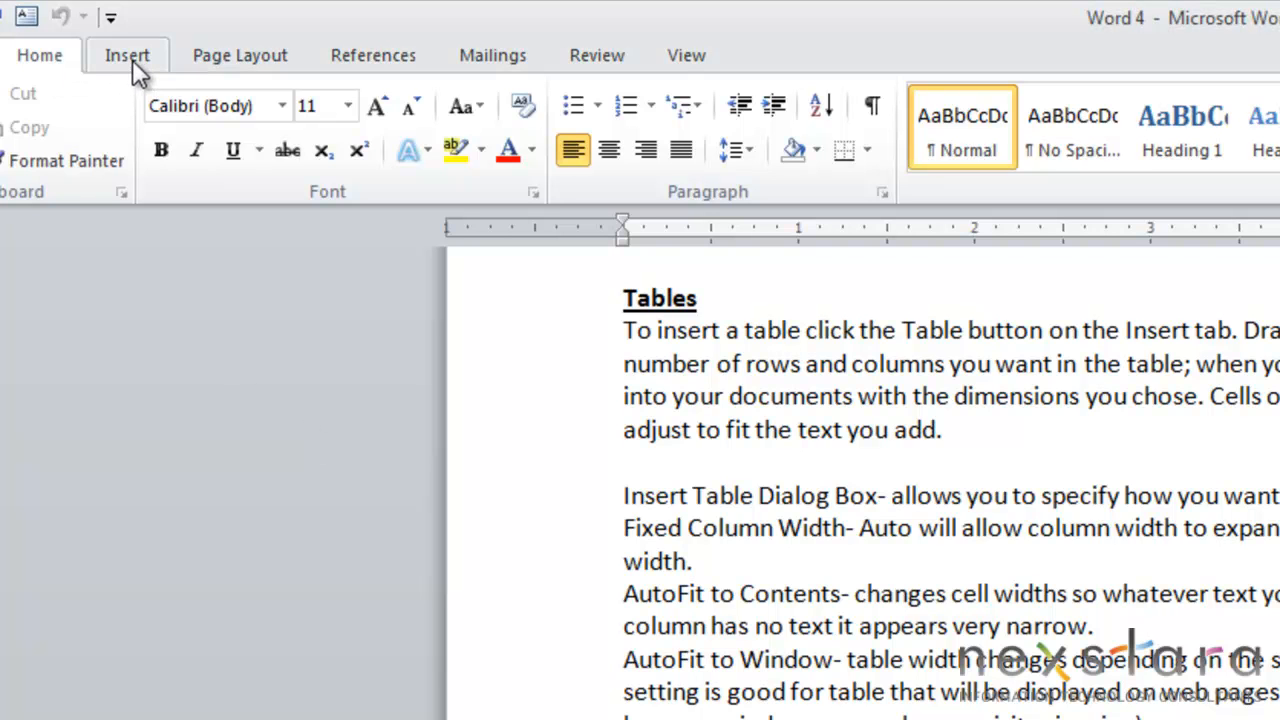
# Pick an 8-by-5 grid from the Insert tab's Table picker
pyautogui.click(127, 55)
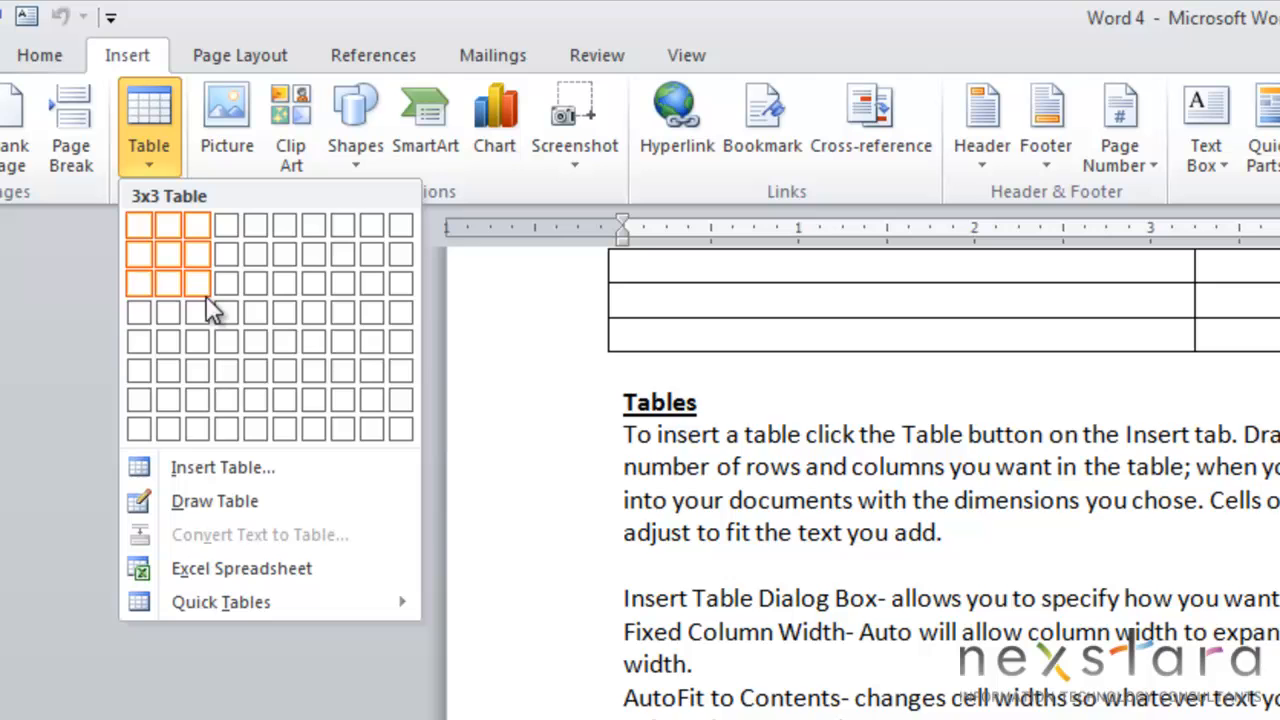
pyautogui.moveTo(355, 340)
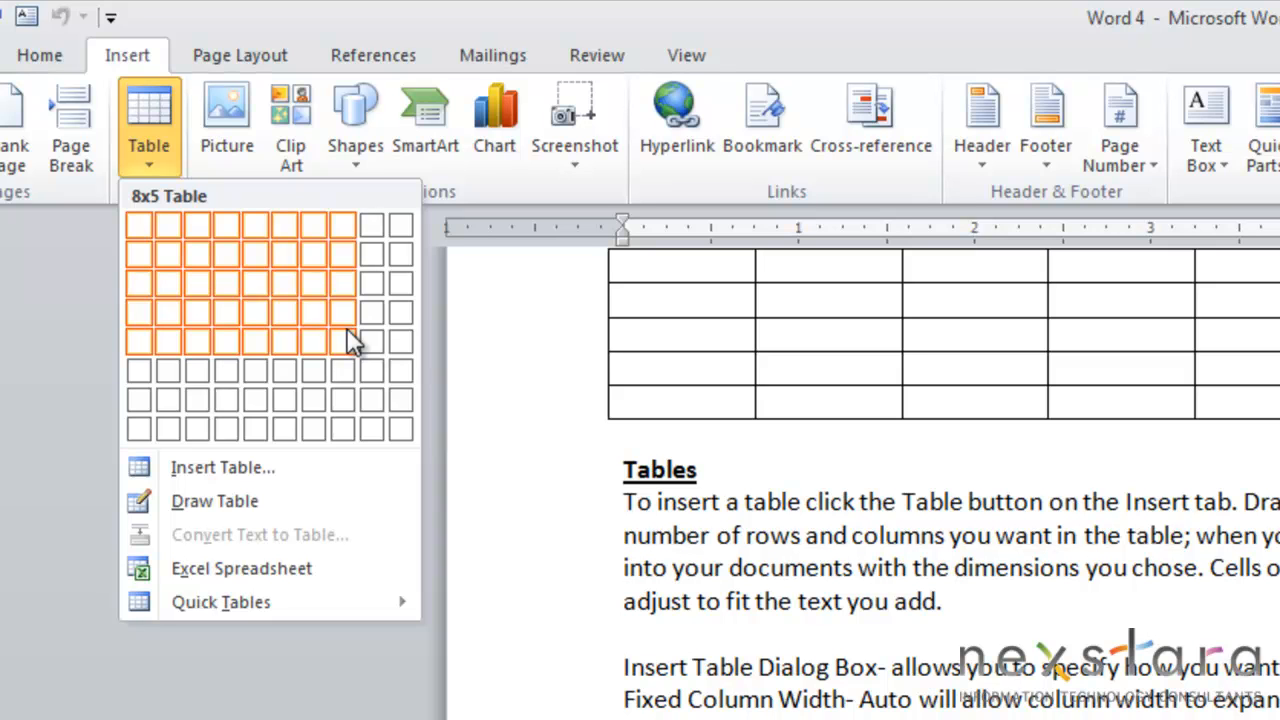
pyautogui.click(342, 342)
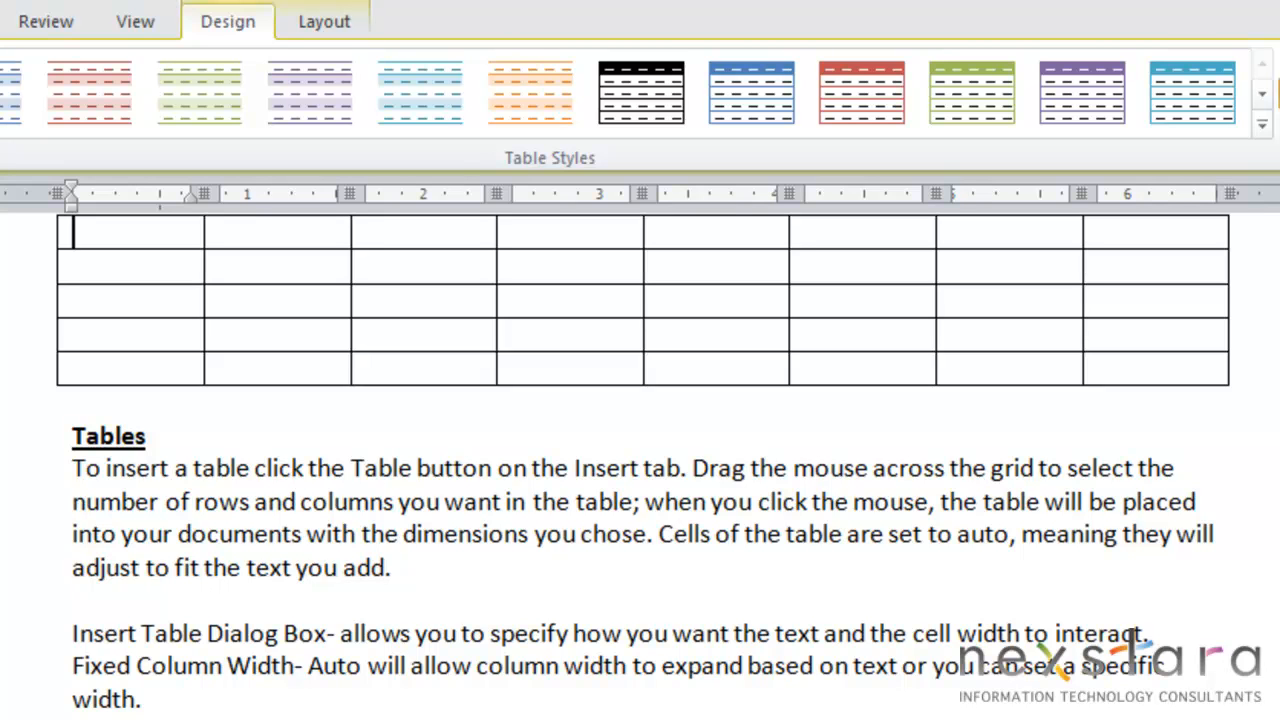
# Type test text into the trial table, then undo back to before the table
pyautogui.write('ahdkah')
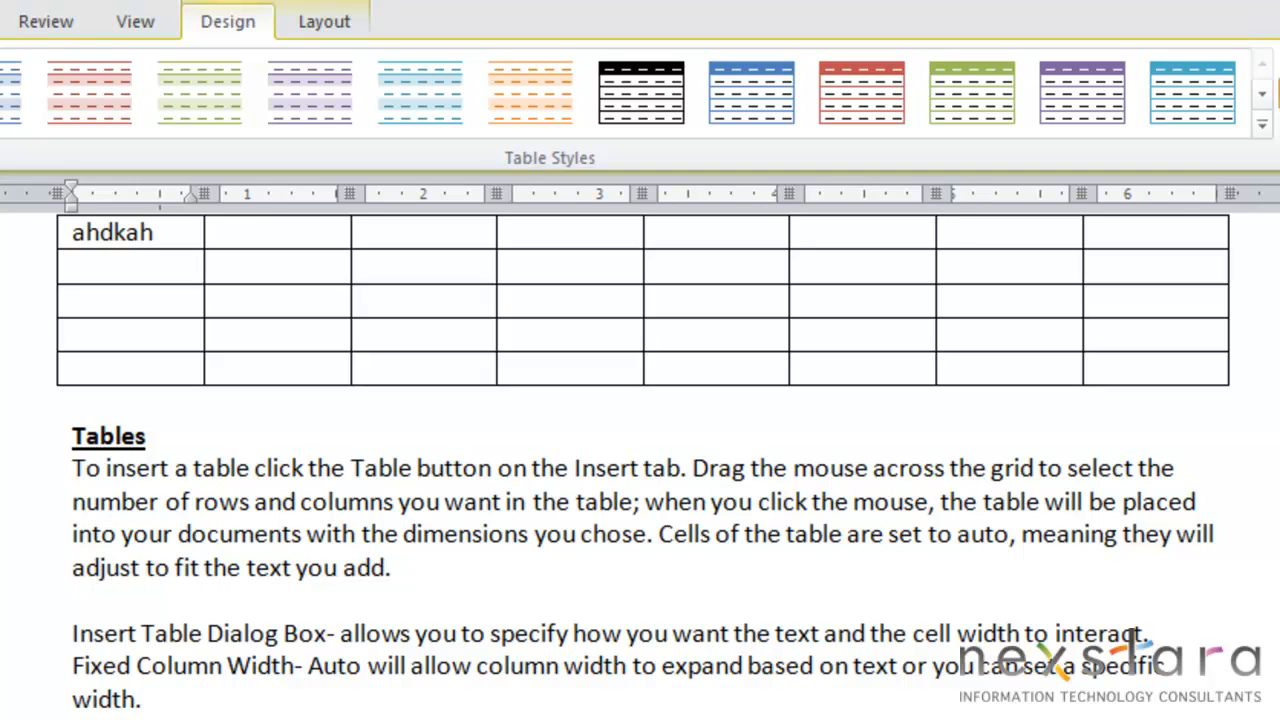
pyautogui.write('kadhkshdkahdahdkah')
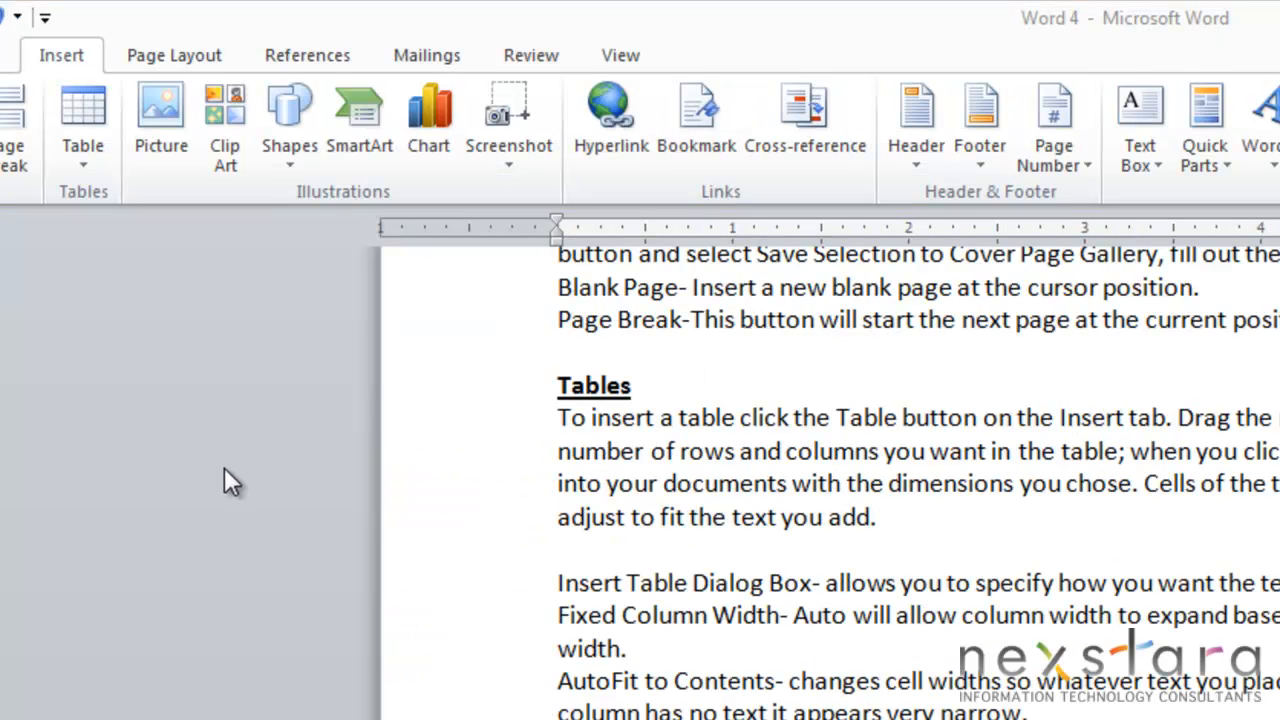
pyautogui.moveTo(83, 115)
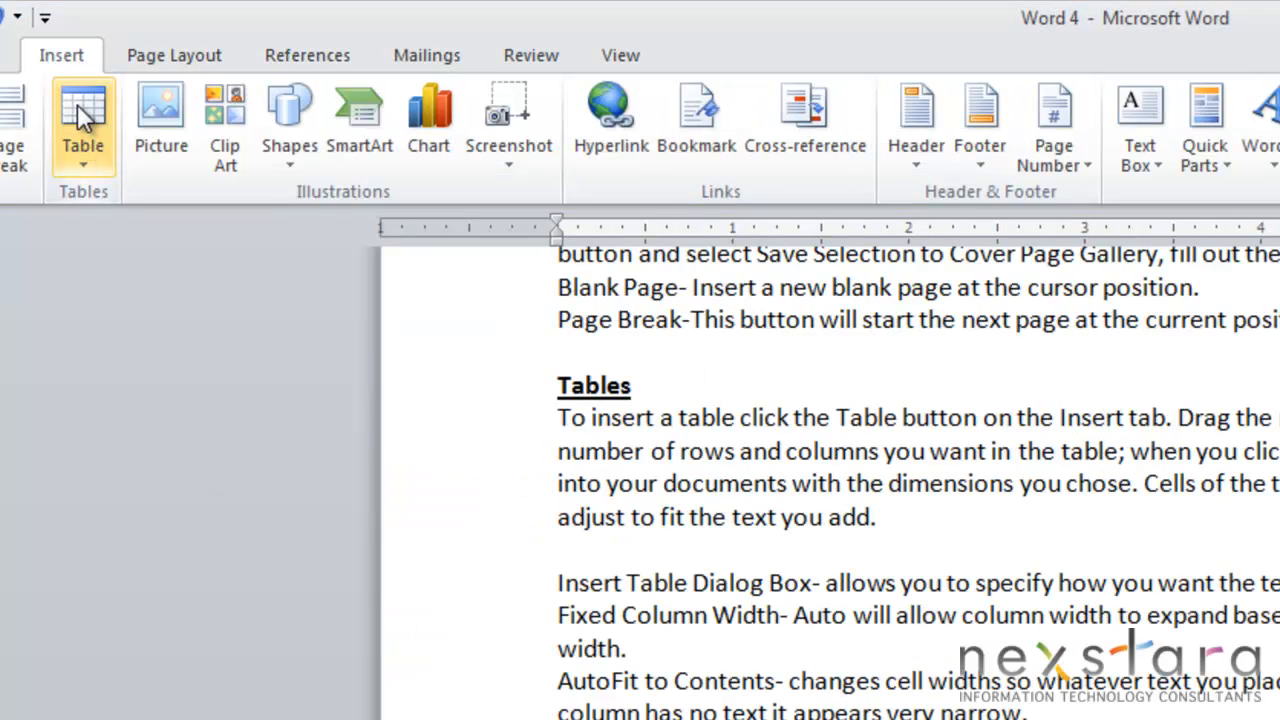
# In the Insert Table dialog, create a 5x2 table with 0.3" fixed column width
pyautogui.click(83, 120)
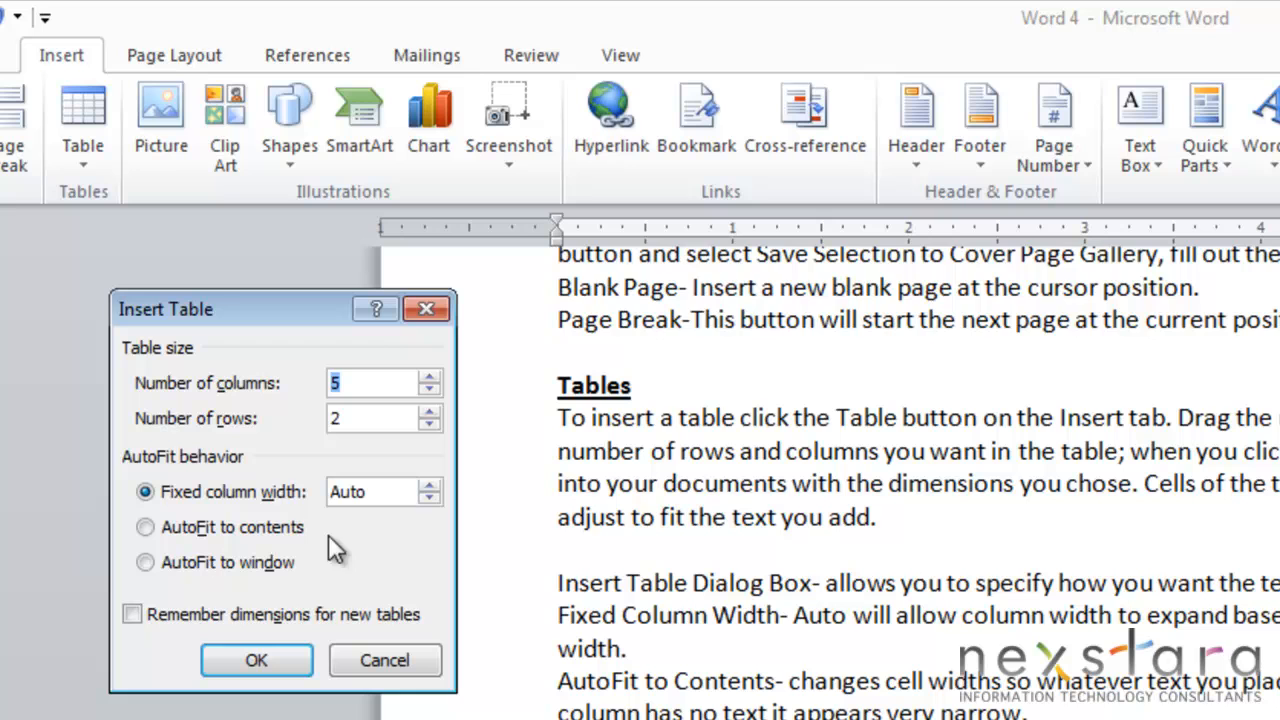
pyautogui.moveTo(285, 450)
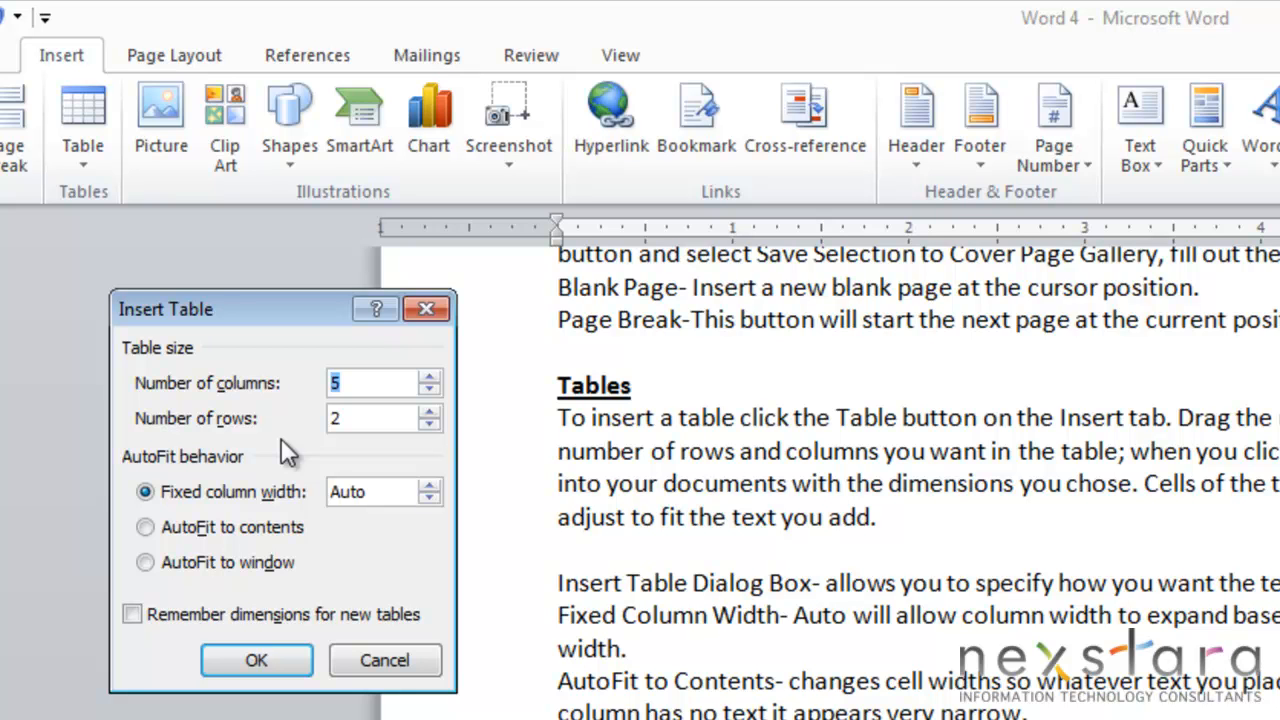
pyautogui.moveTo(343, 540)
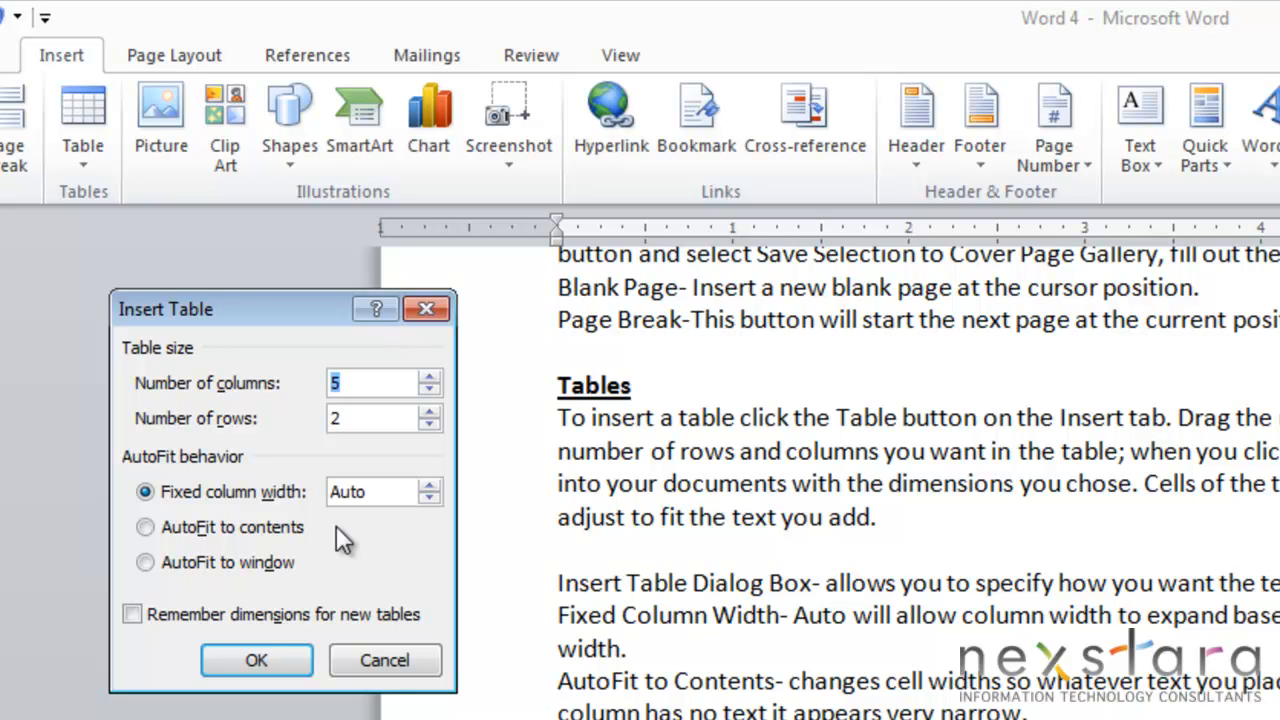
pyautogui.click(429, 498)
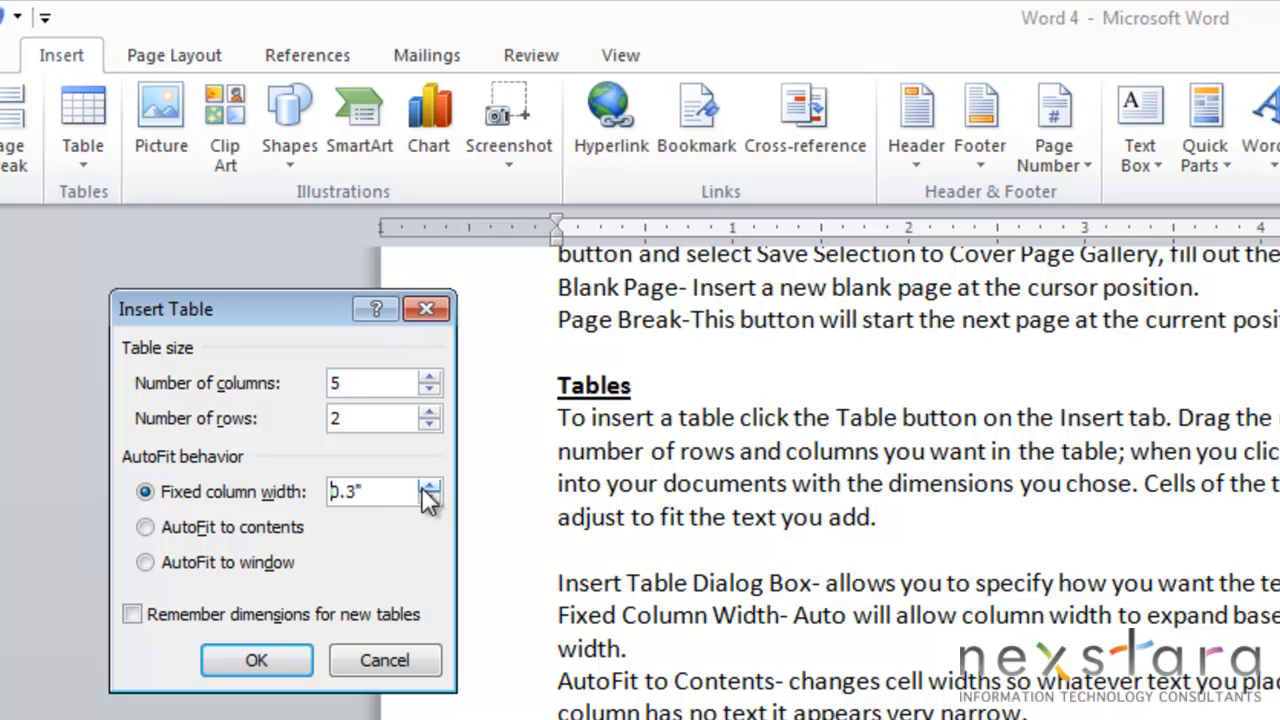
pyautogui.moveTo(460, 485)
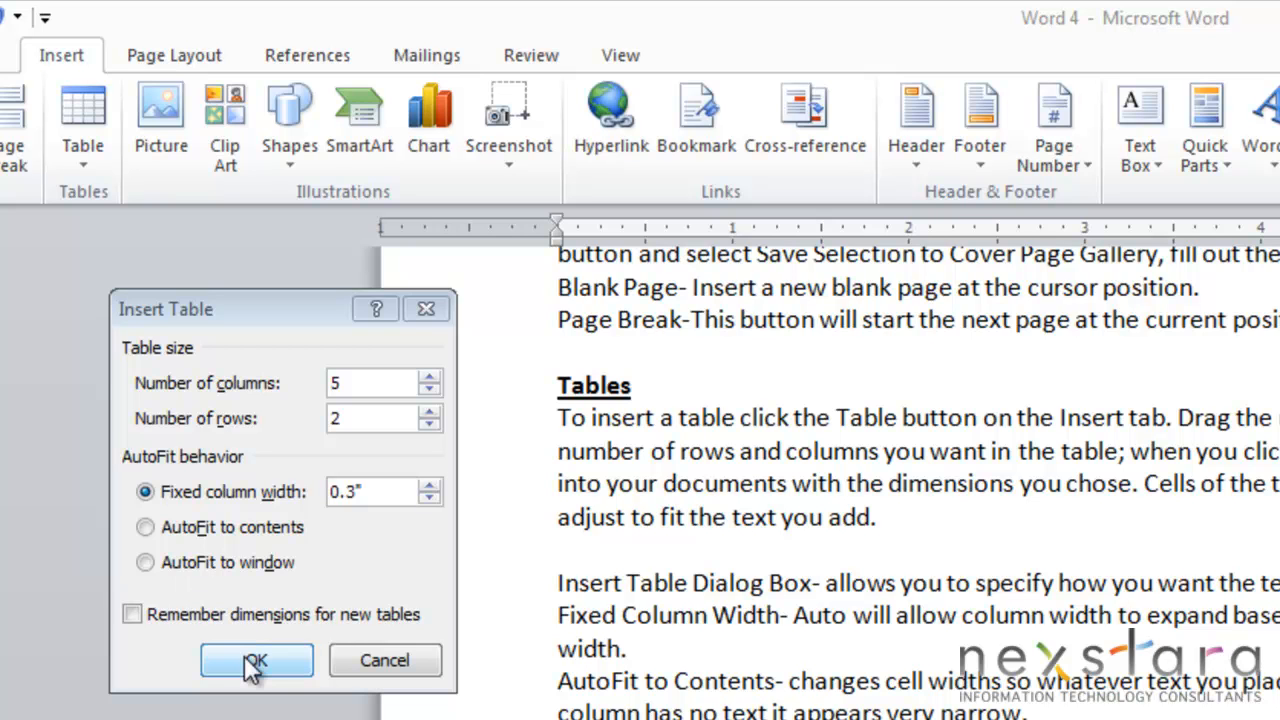
pyautogui.click(254, 660)
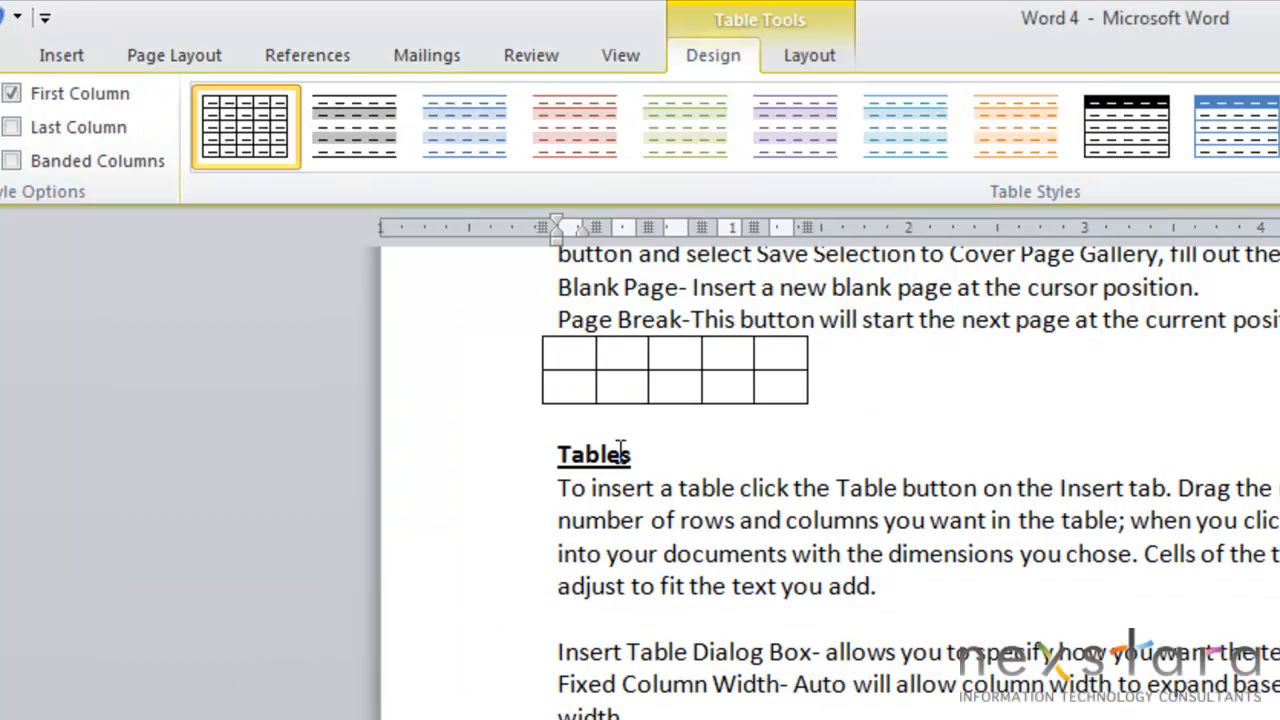
# Place the cursor below the web pages paragraph and choose Draw Table
pyautogui.click(558, 355)
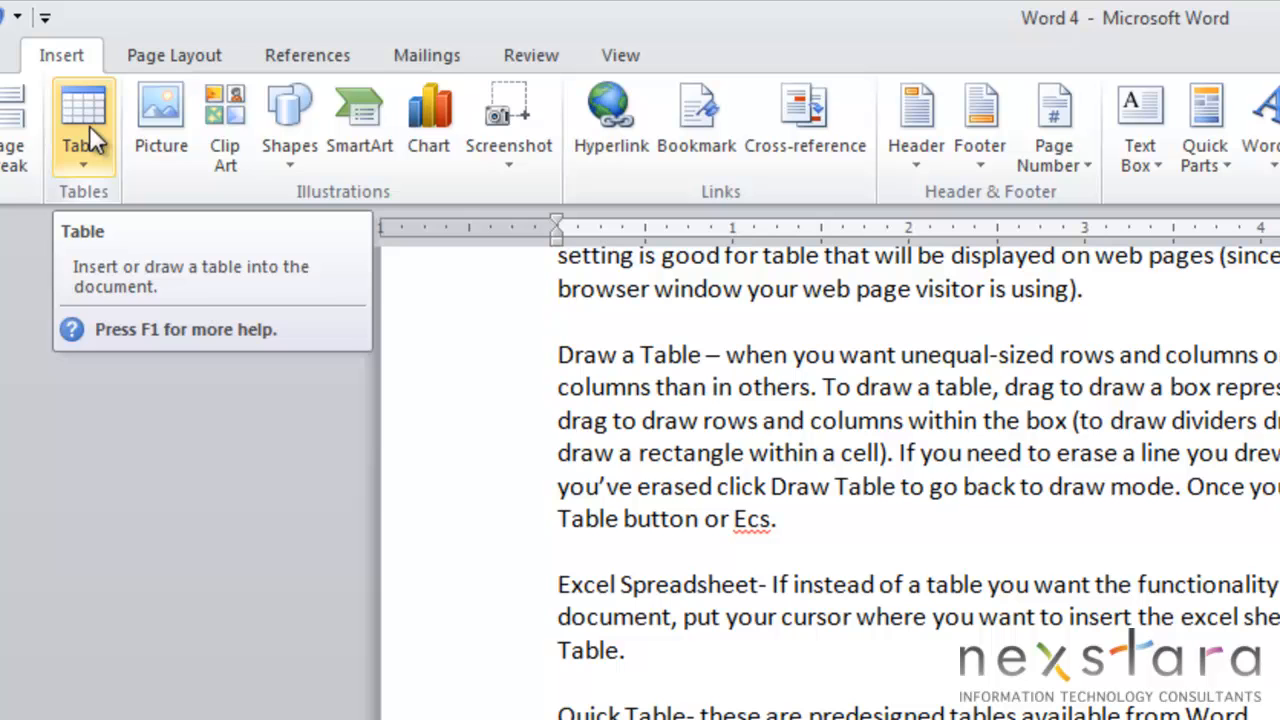
pyautogui.click(83, 115)
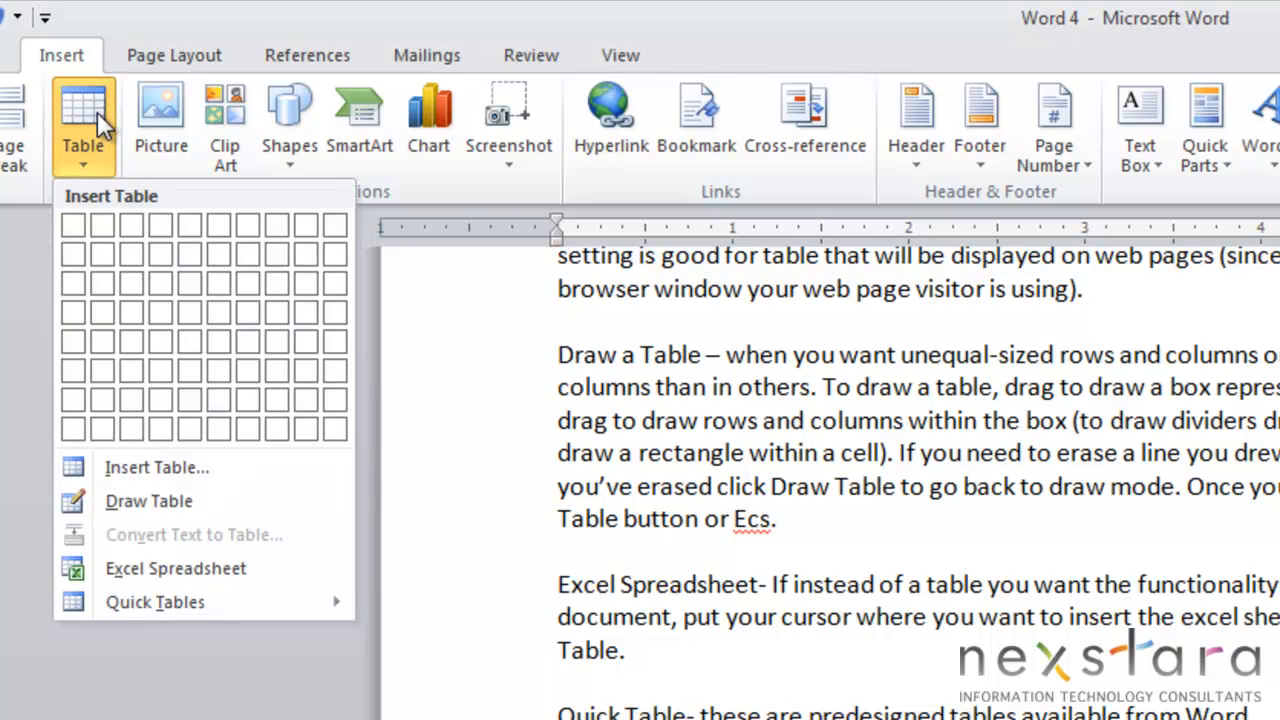
pyautogui.click(168, 513)
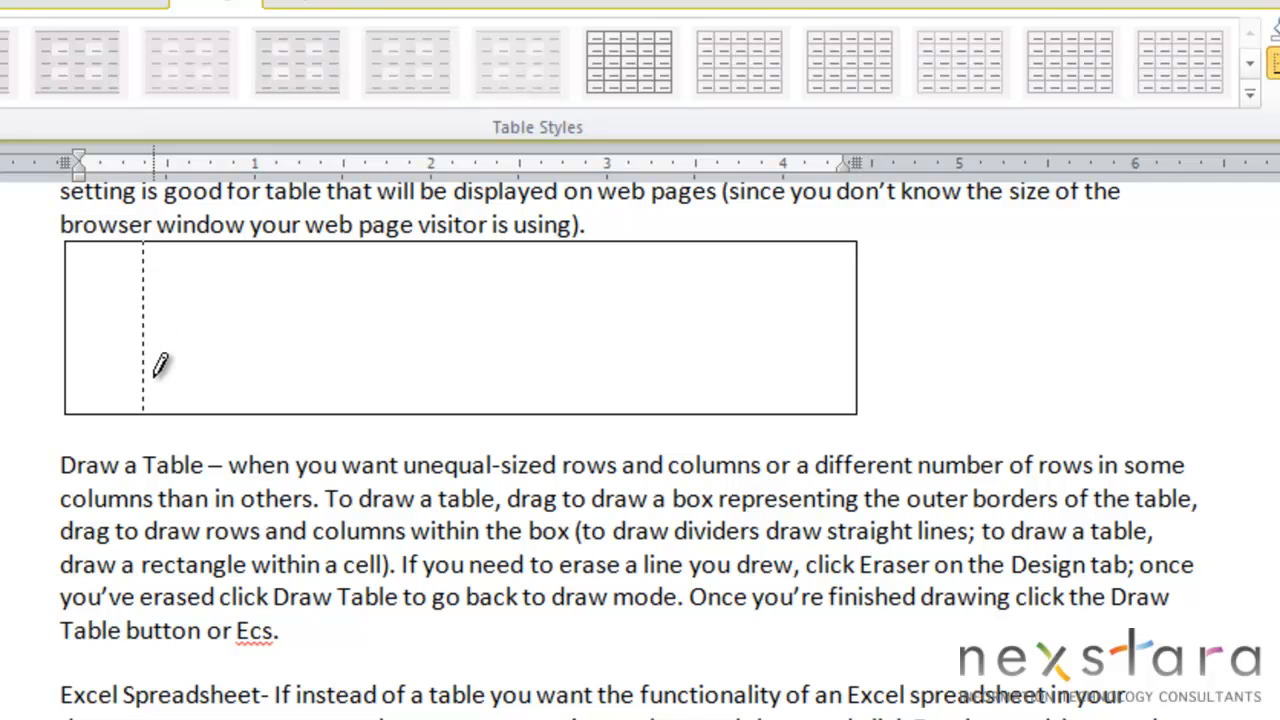
# Drag two lines with the pencil inside the hand-drawn table
pyautogui.moveTo(155, 260); pyautogui.dragTo(212, 410)
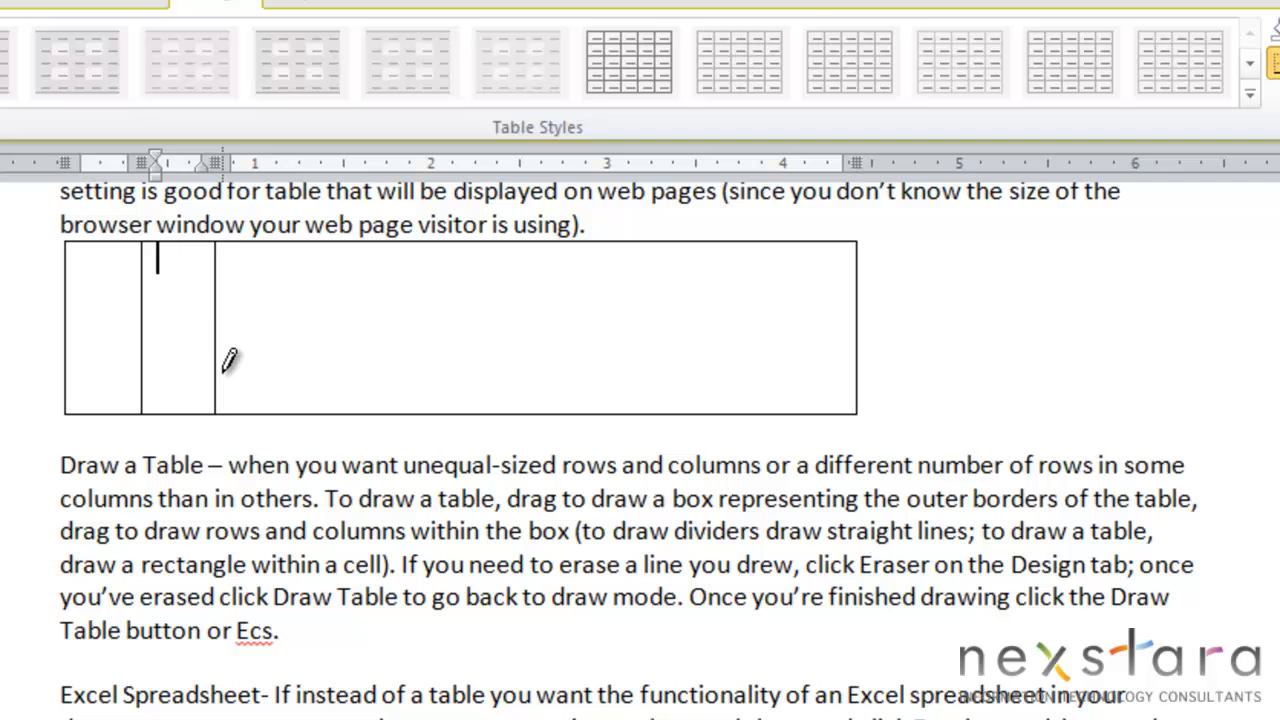
pyautogui.moveTo(238, 288); pyautogui.dragTo(508, 365)
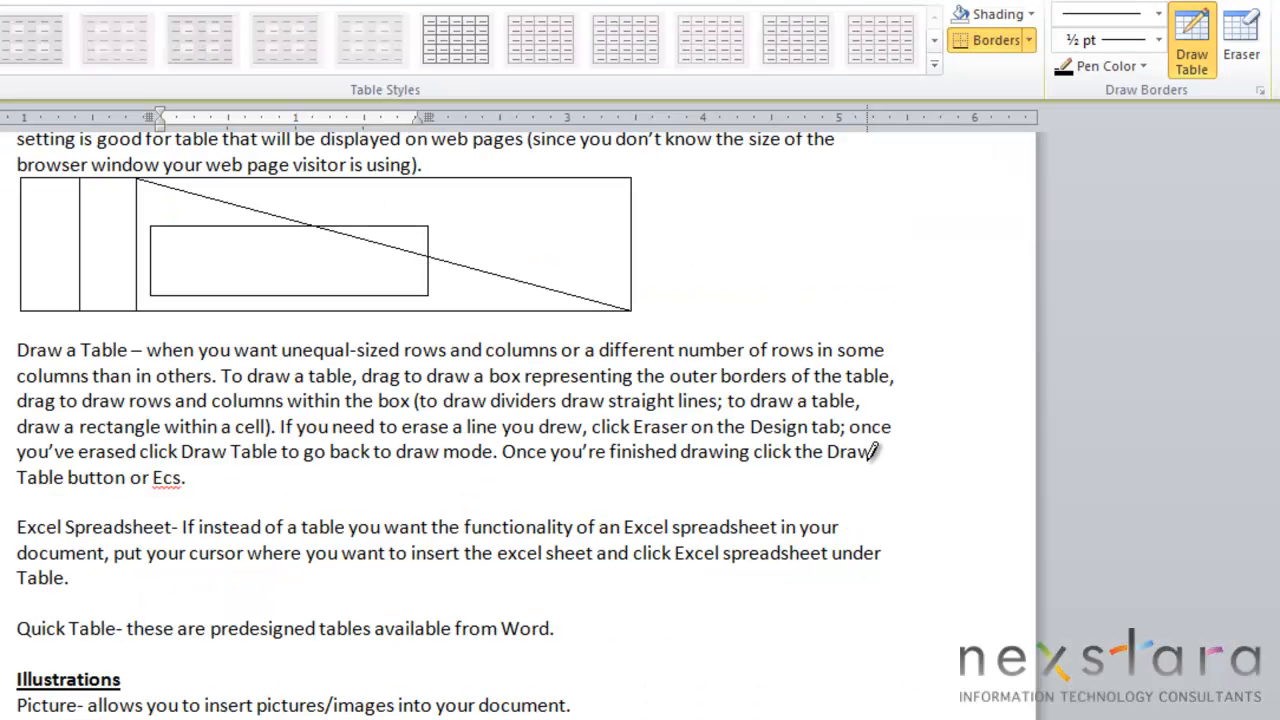
# Stop drawing and switch to the Eraser tool on the Table Tools Design tab
pyautogui.click(165, 240)
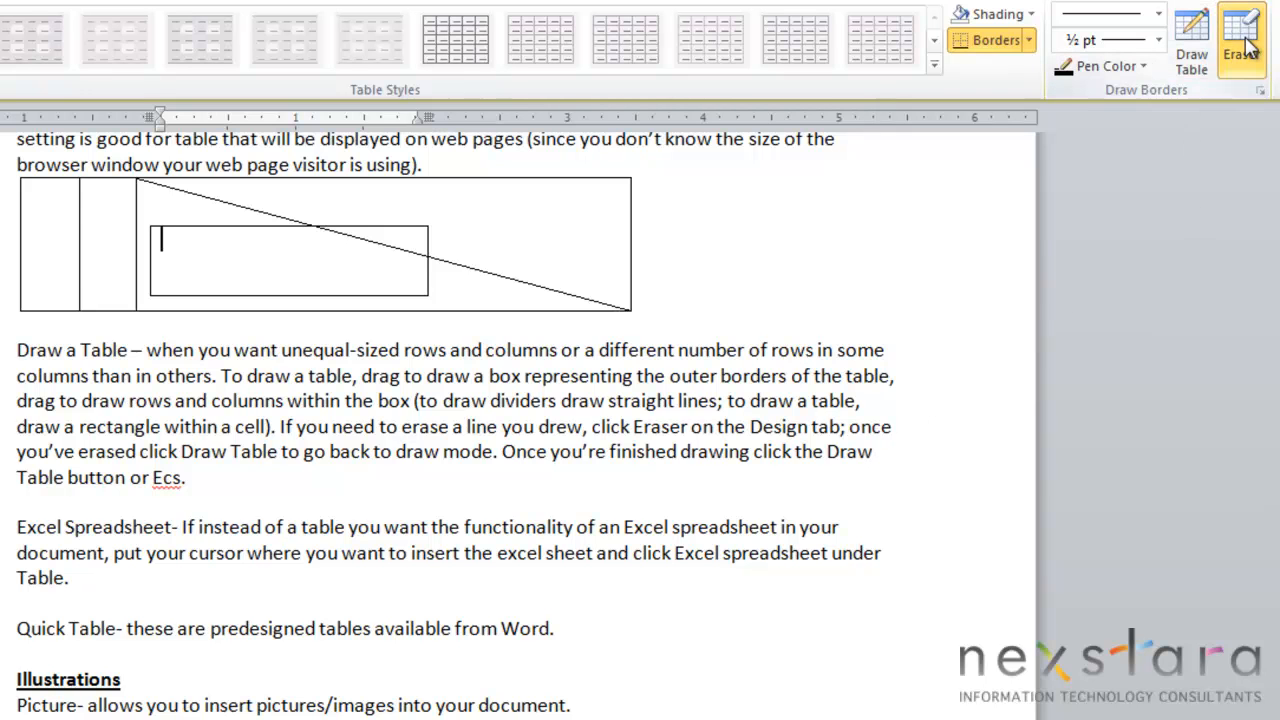
pyautogui.click(1240, 35)
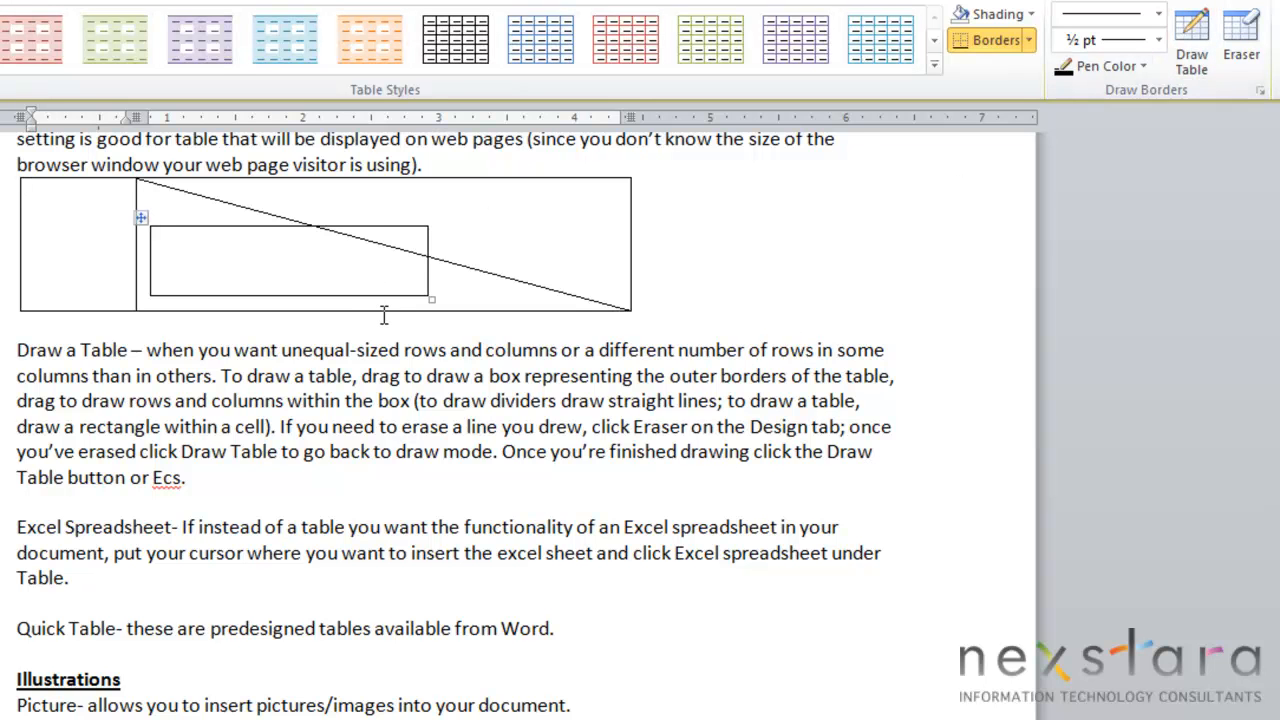
pyautogui.moveTo(405, 326)
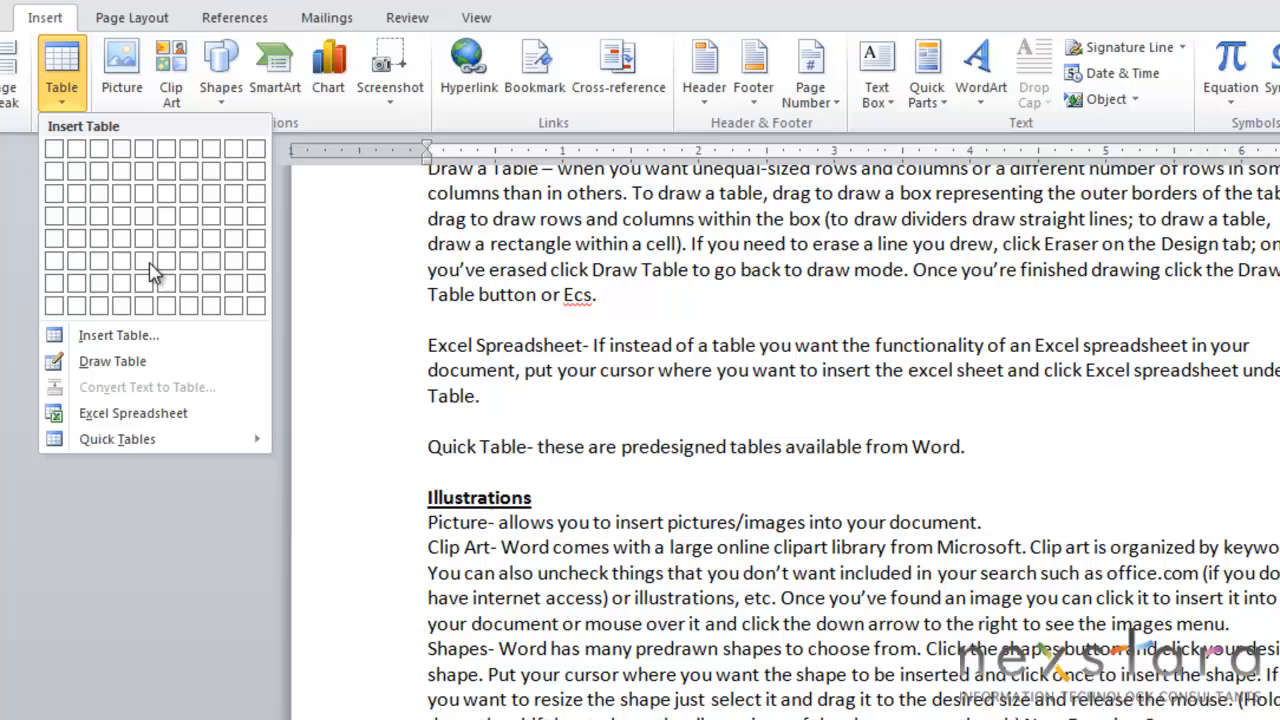
pyautogui.moveTo(133, 413)
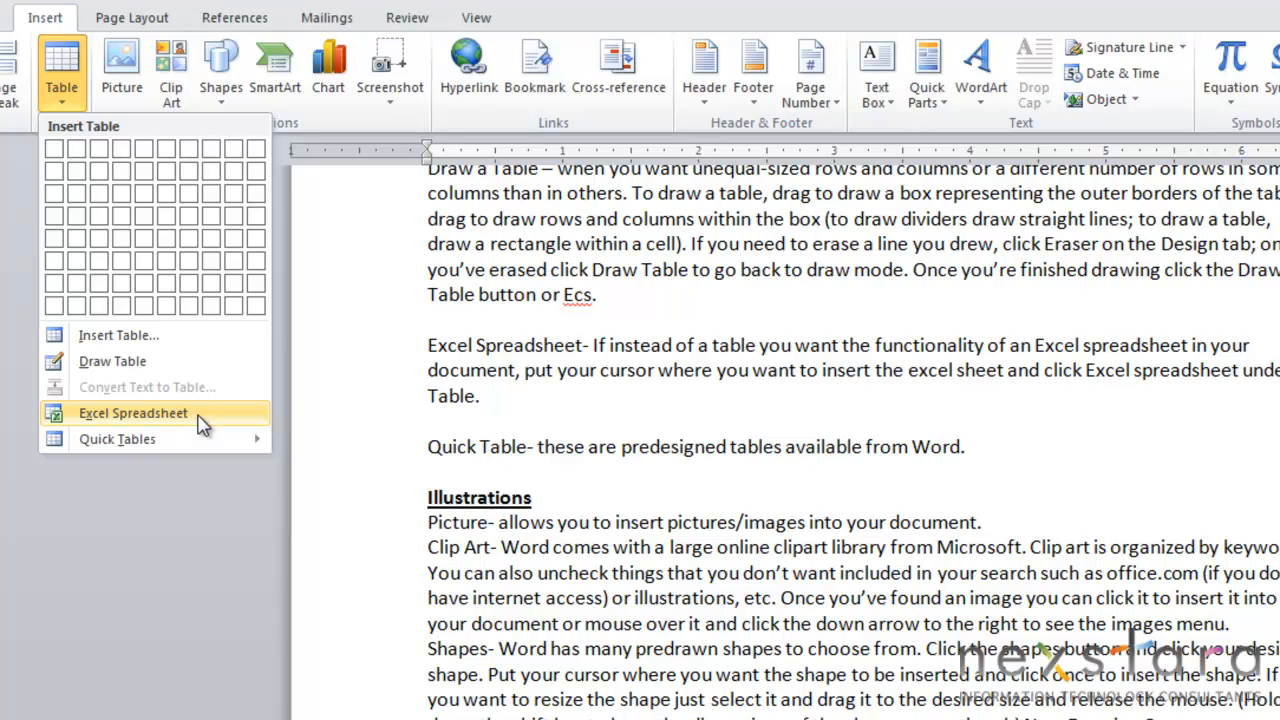
pyautogui.moveTo(455, 307)
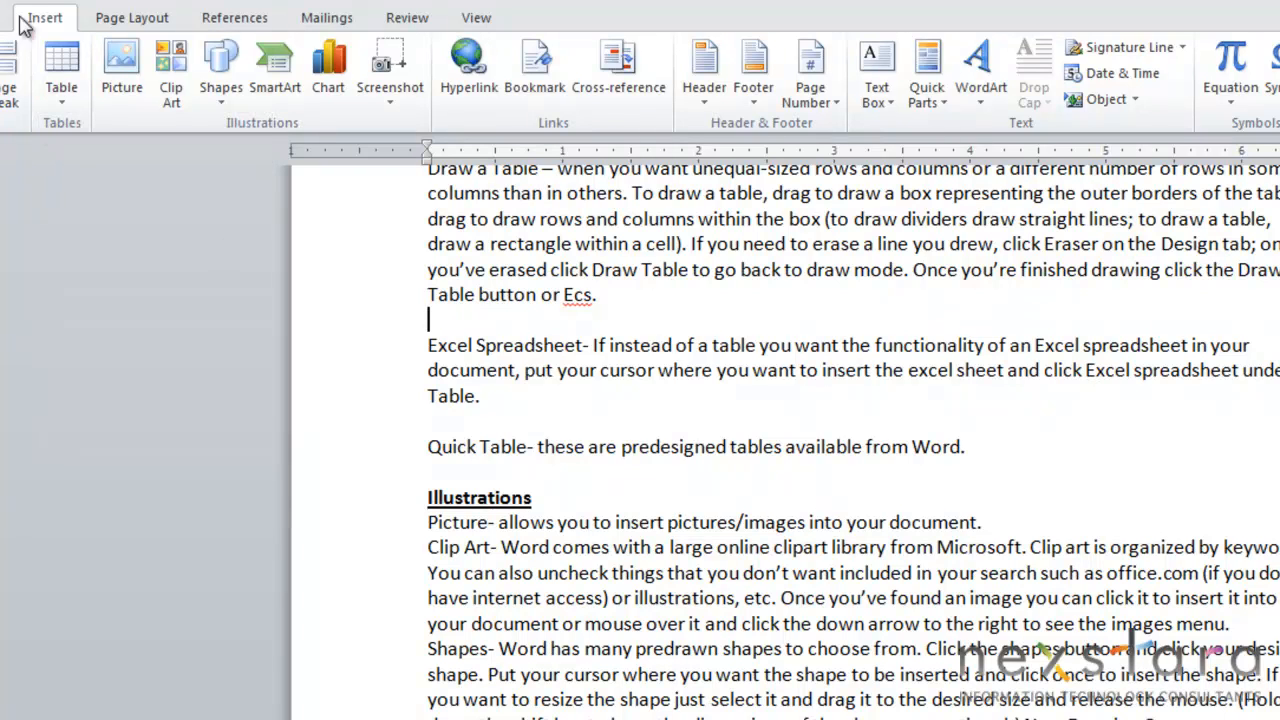
pyautogui.click(61, 70)
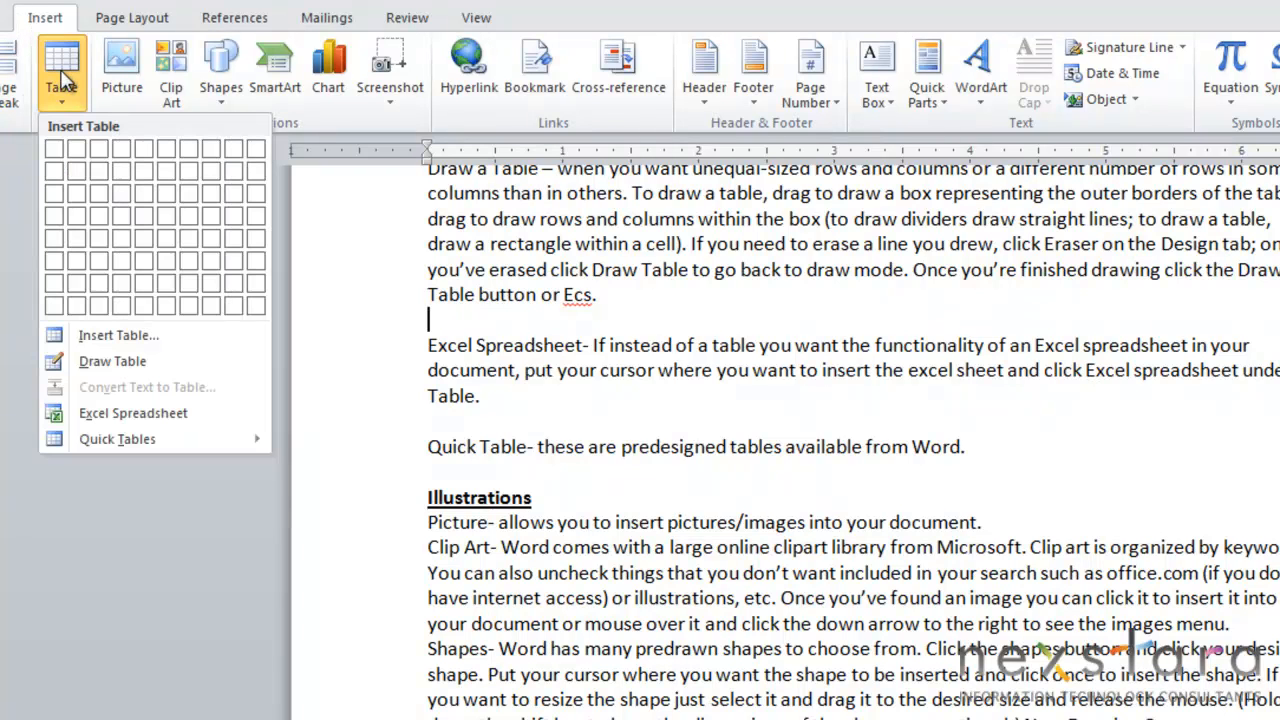
pyautogui.moveTo(133, 413)
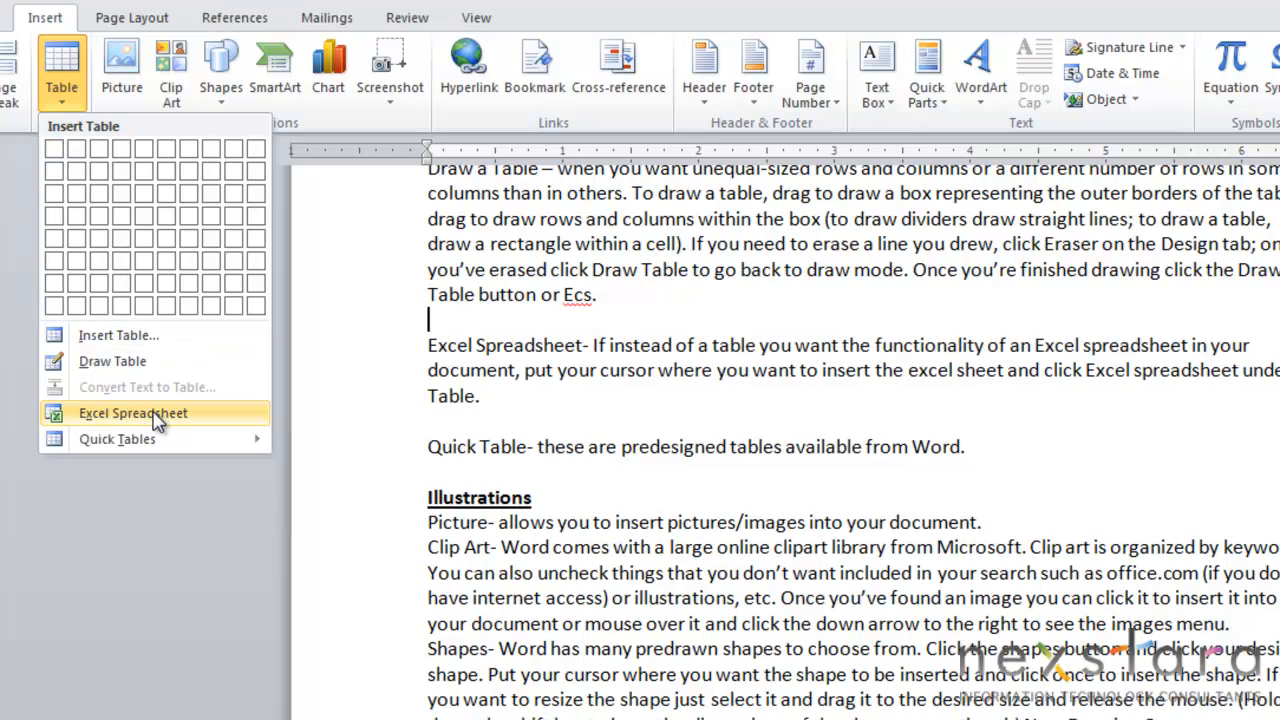
pyautogui.moveTo(133, 413)
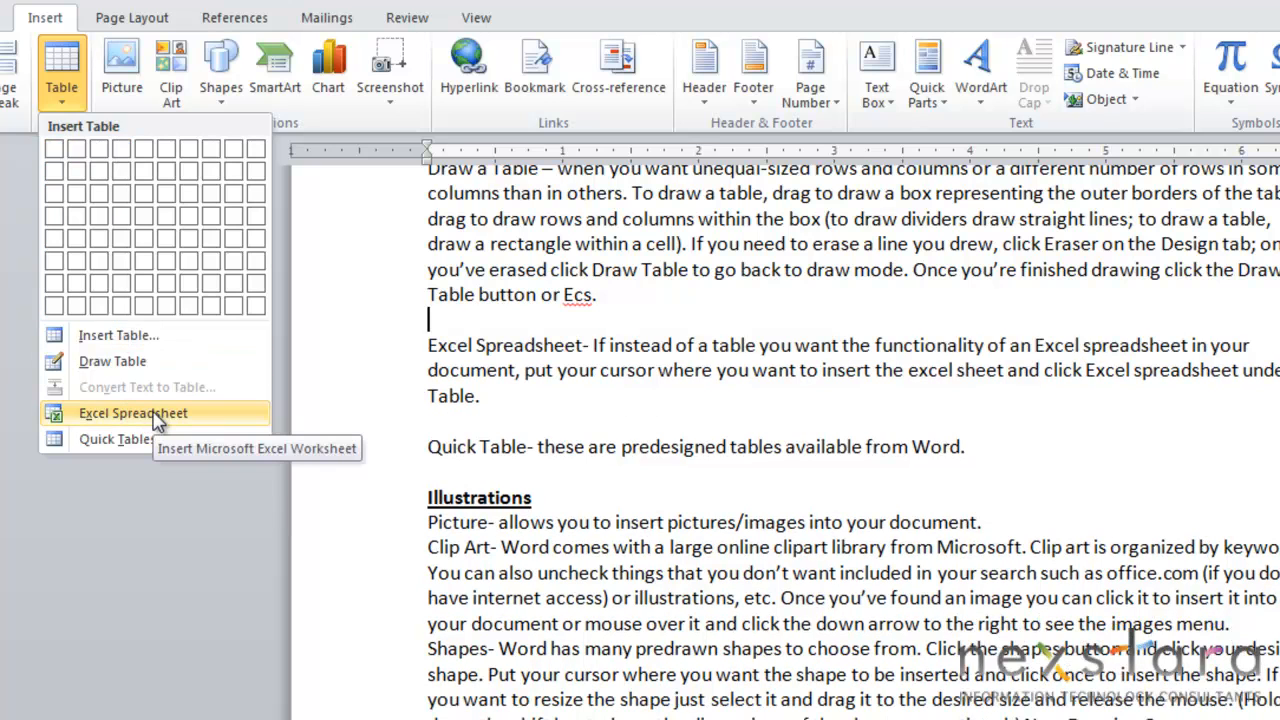
pyautogui.click(132, 413)
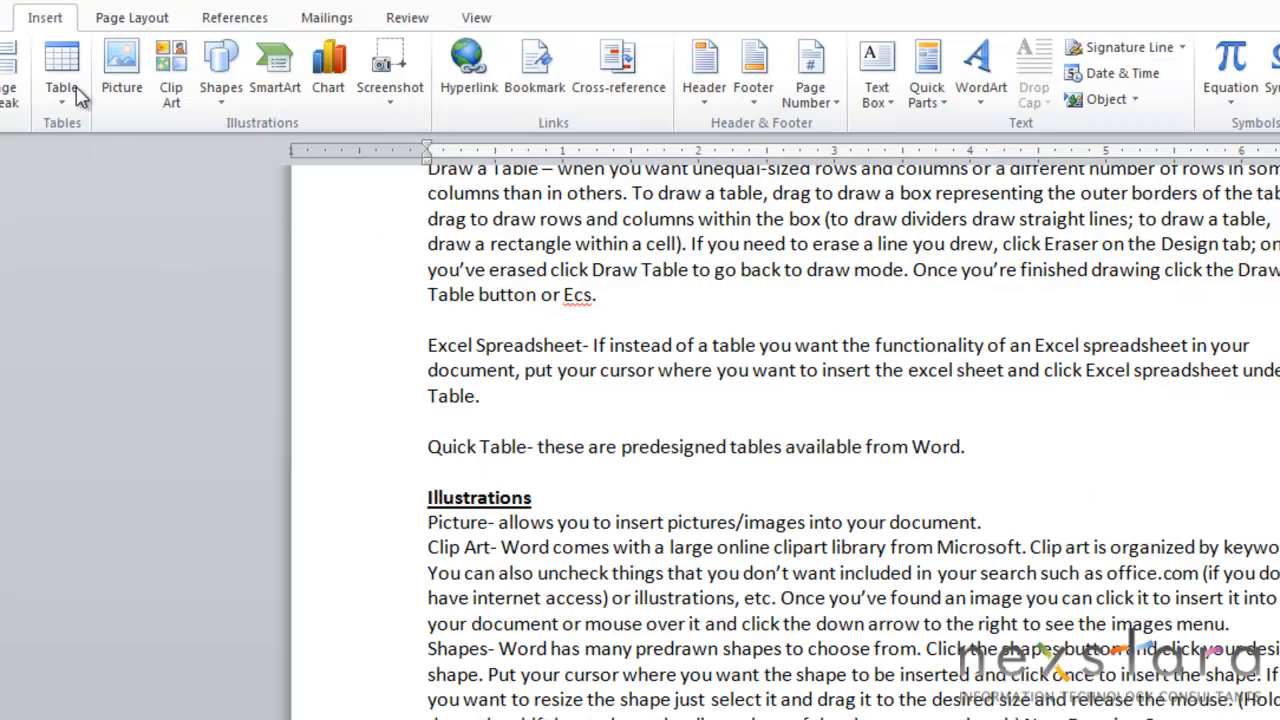
# From the Table menu, scroll the Quick Tables gallery through its calendars, double table and matrix
pyautogui.click(61, 65)
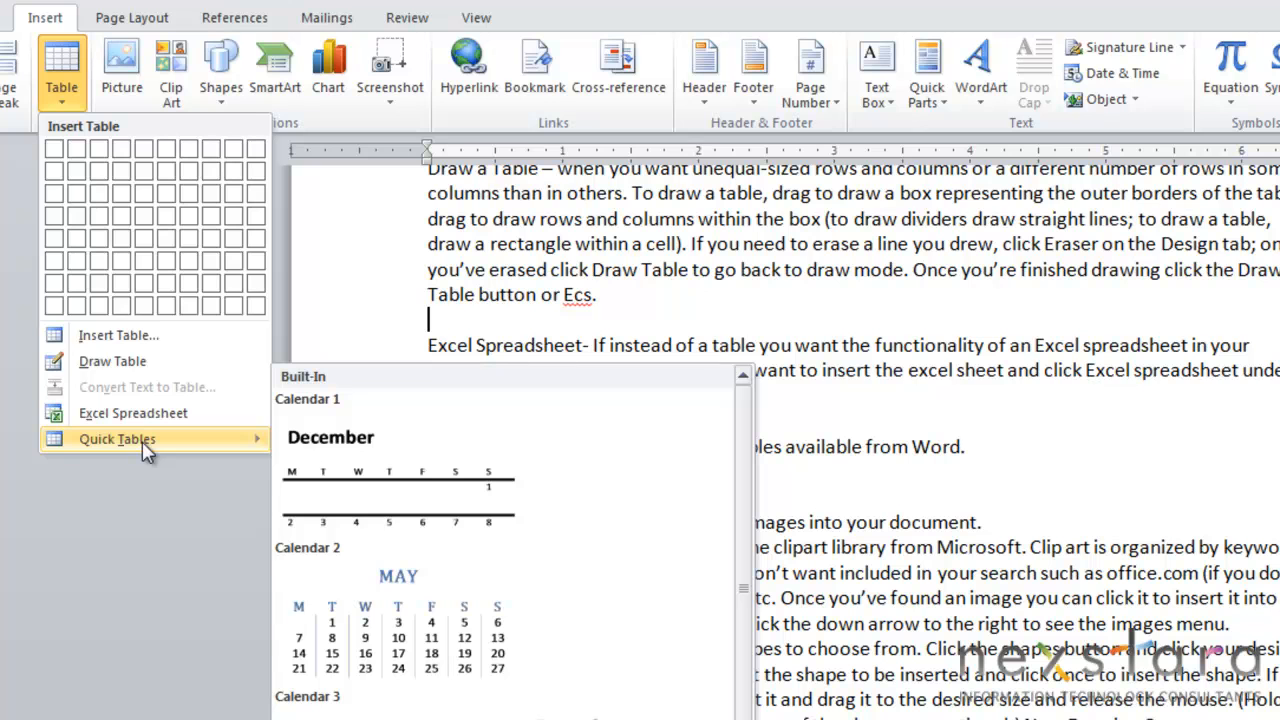
pyautogui.scroll(-3)
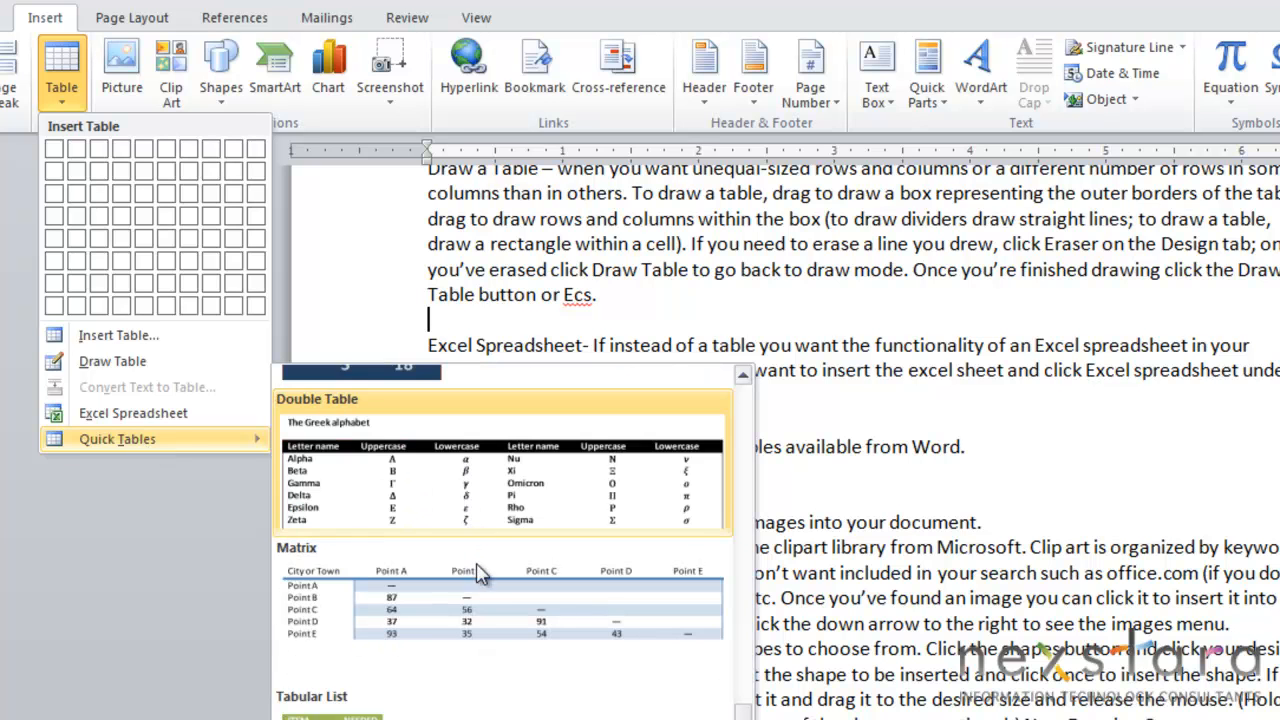
pyautogui.scroll(-3)
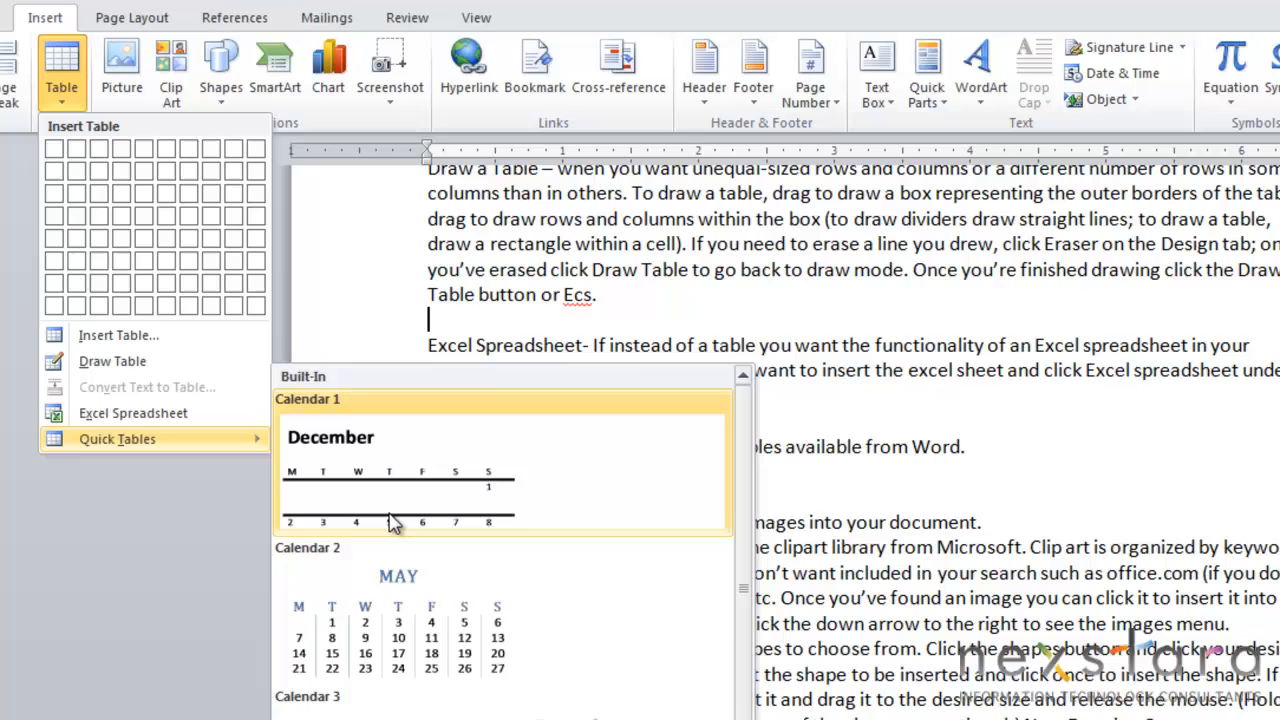
pyautogui.scroll(-3)
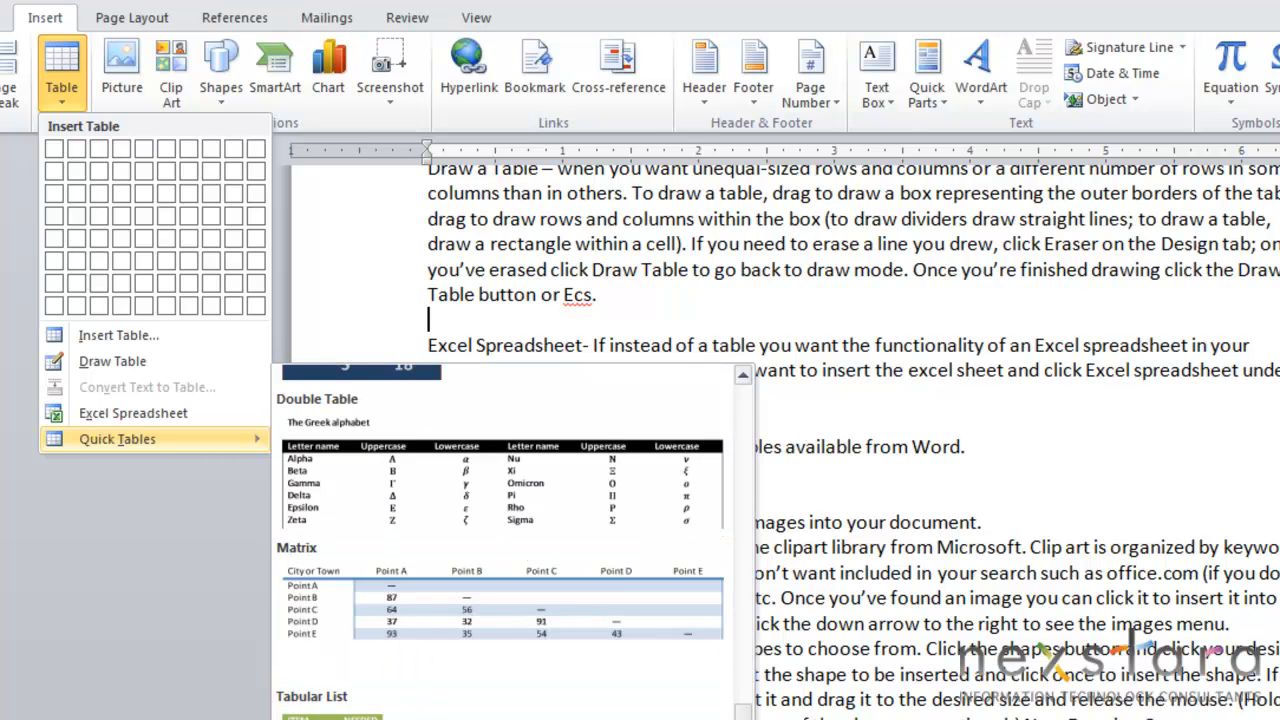
pyautogui.scroll(-3)
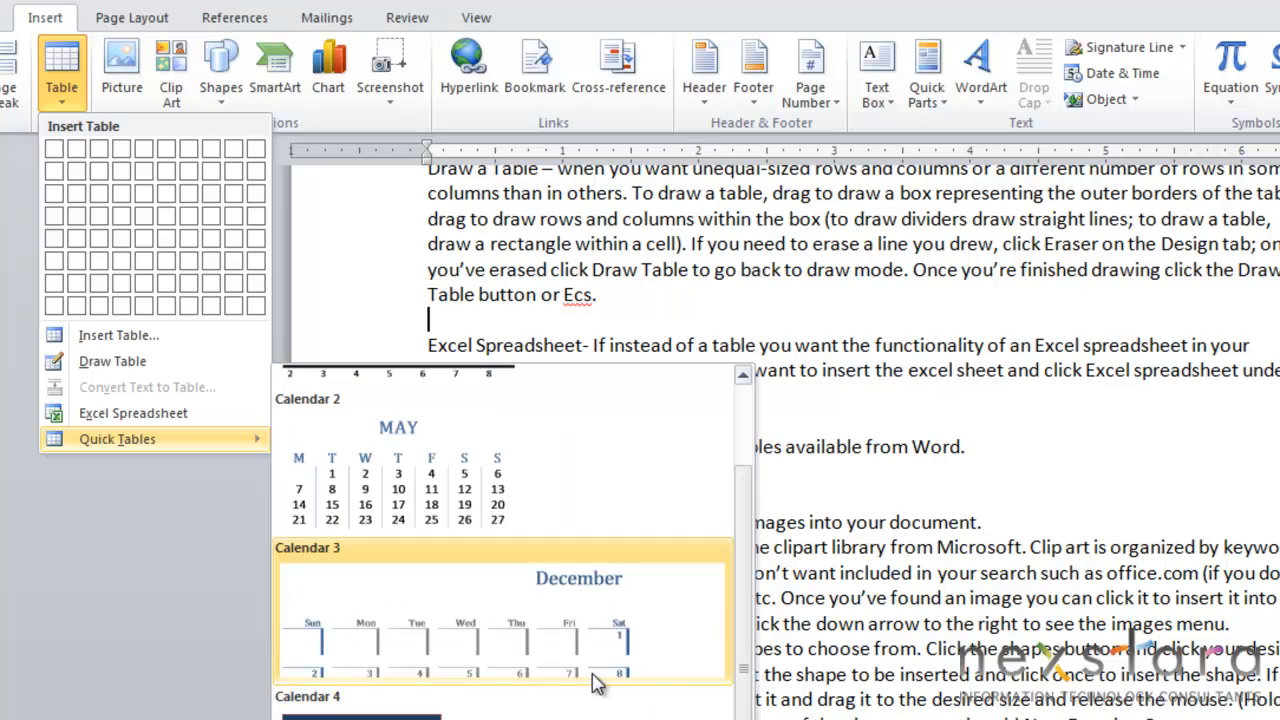